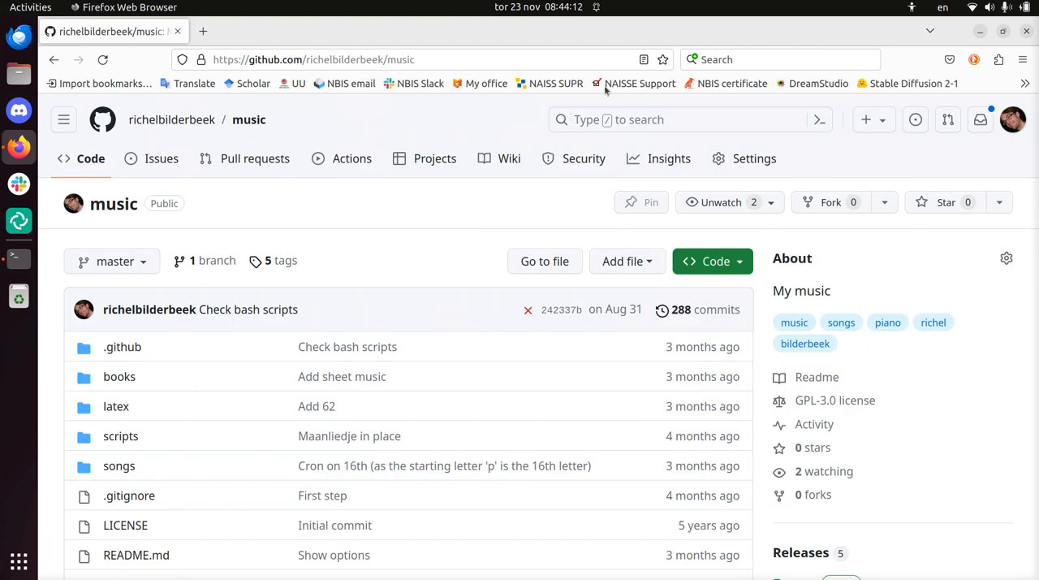
pyautogui.moveTo(539, 133)
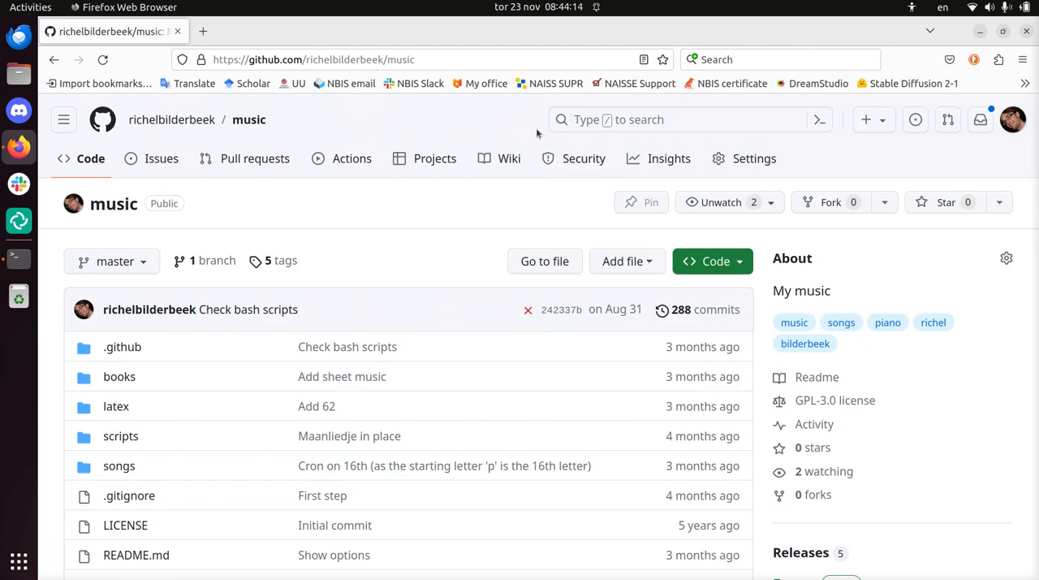
pyautogui.moveTo(299, 179)
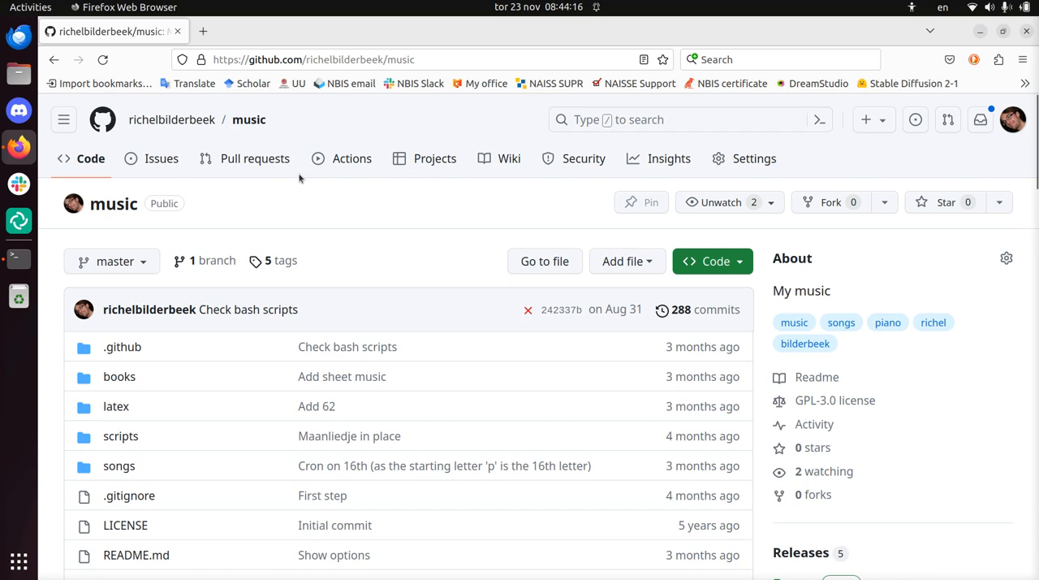
pyautogui.moveTo(387, 240)
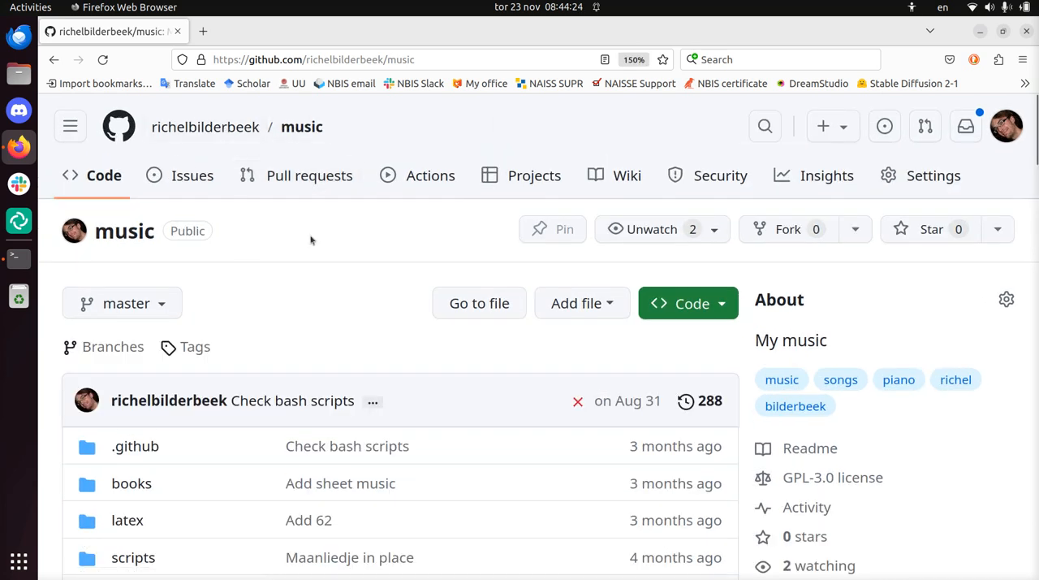
# - Switch the Pages build source from branch deployment to GitHub Actions in the music repository settings
pyautogui.click(934, 176)
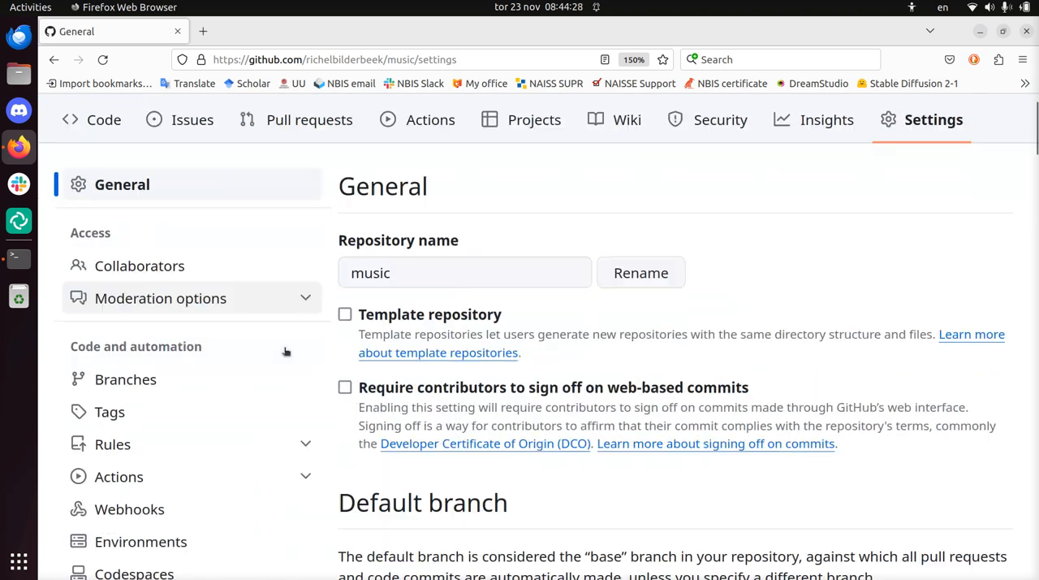
pyautogui.scroll(-3)
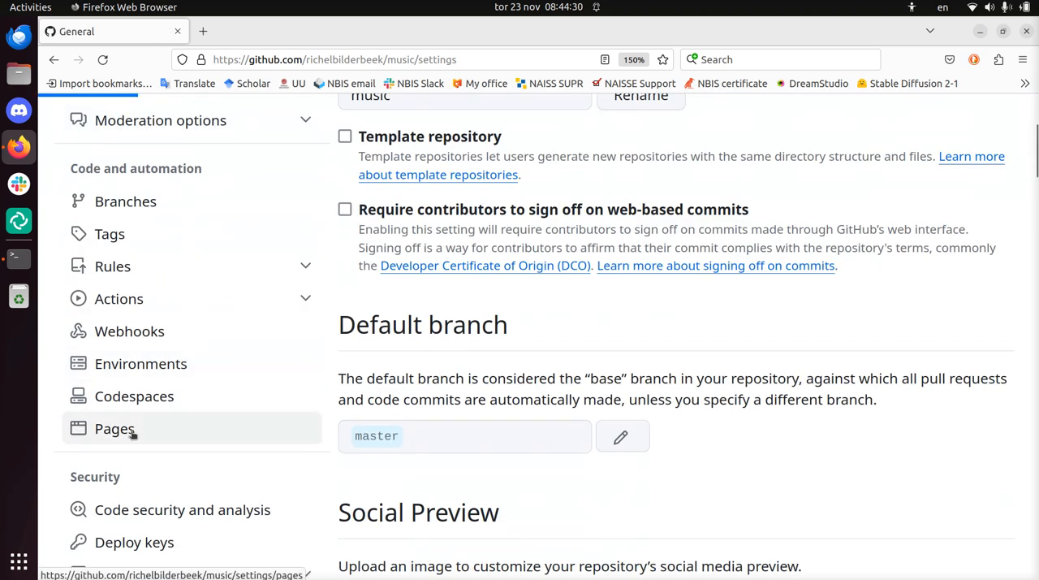
pyautogui.click(114, 429)
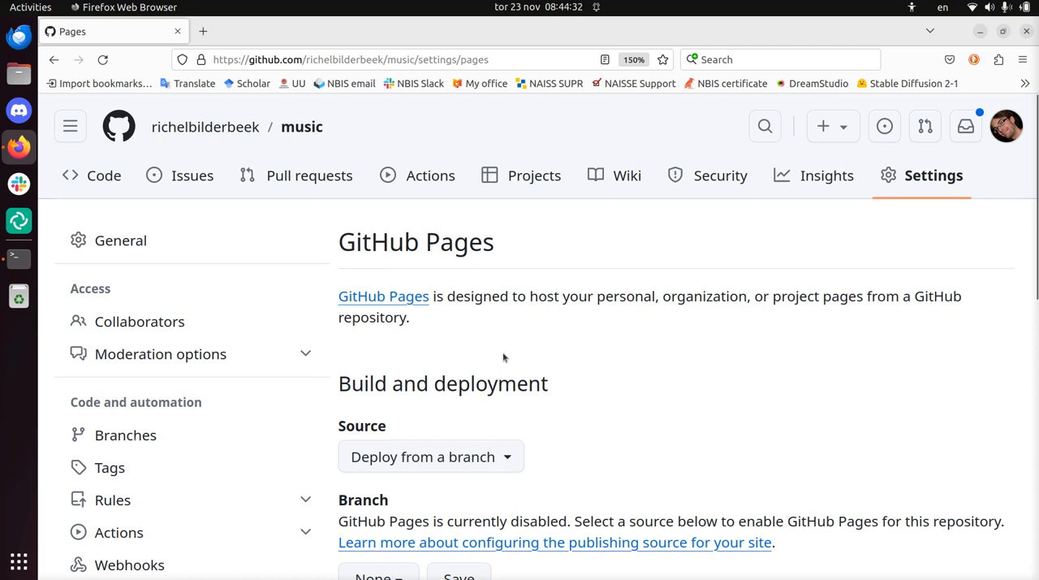
pyautogui.scroll(-3)
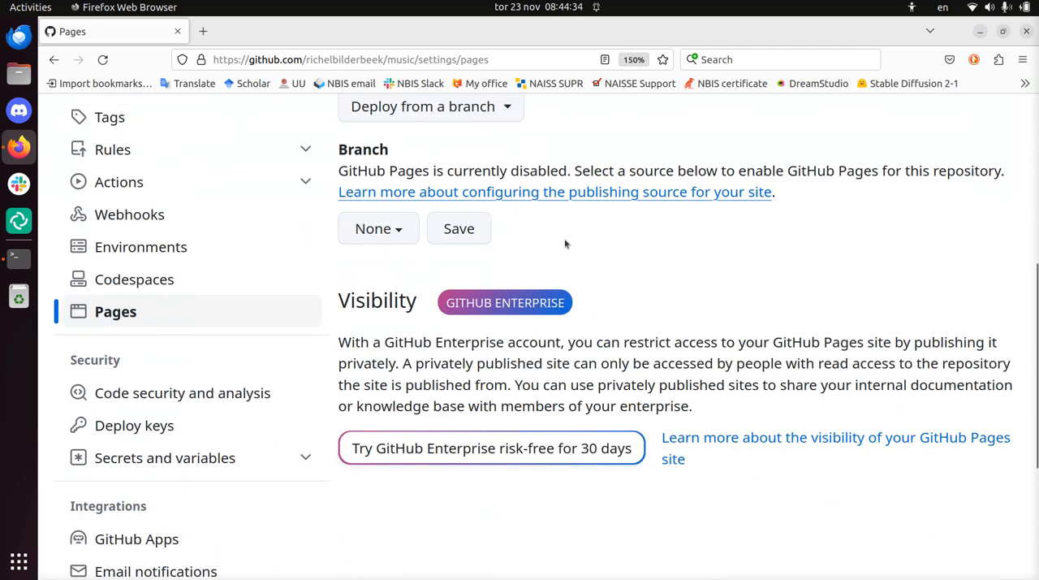
pyautogui.scroll(3)
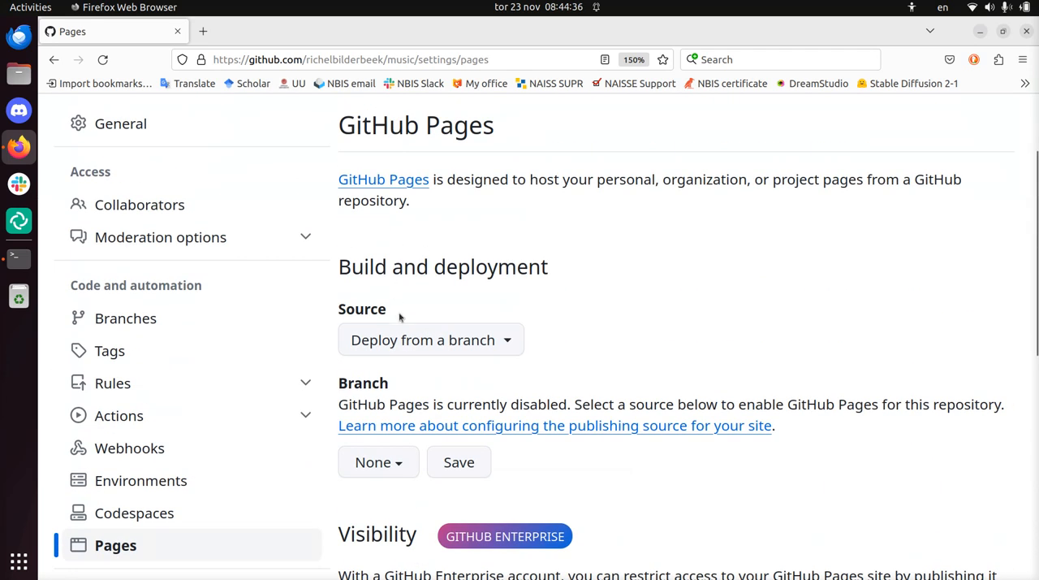
pyautogui.click(430, 339)
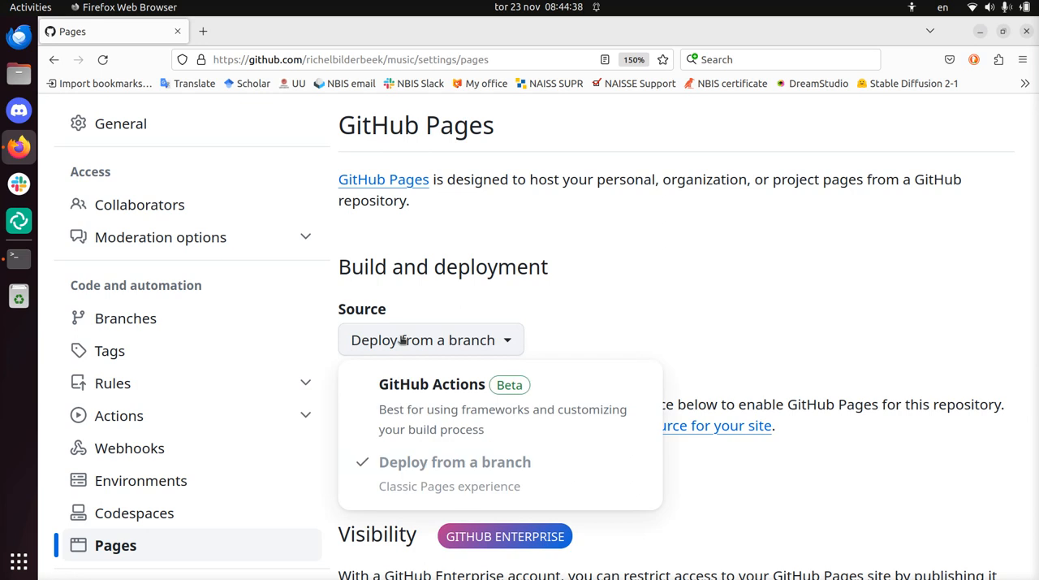
pyautogui.moveTo(435, 416)
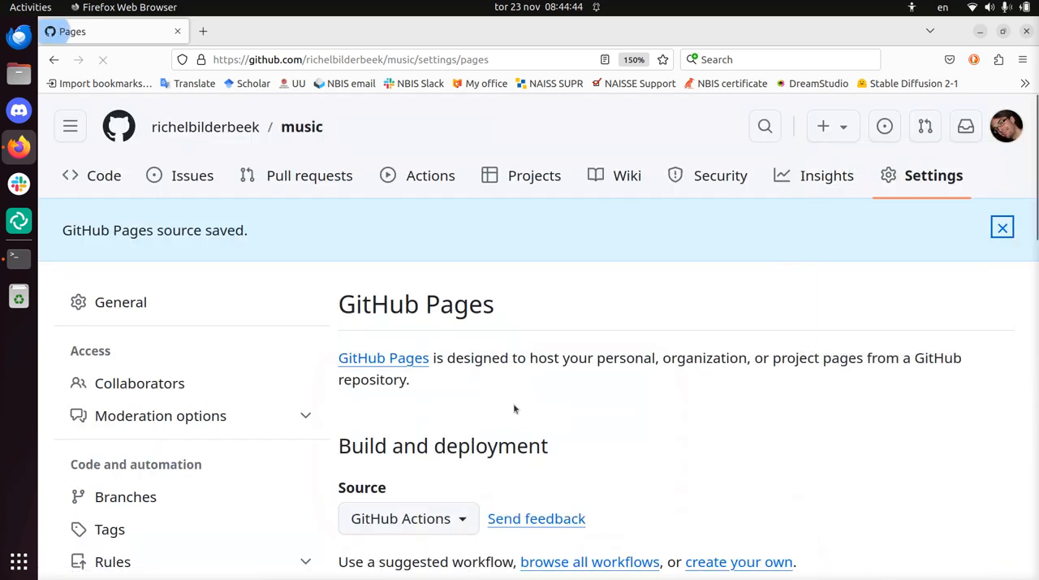
pyautogui.scroll(-3)
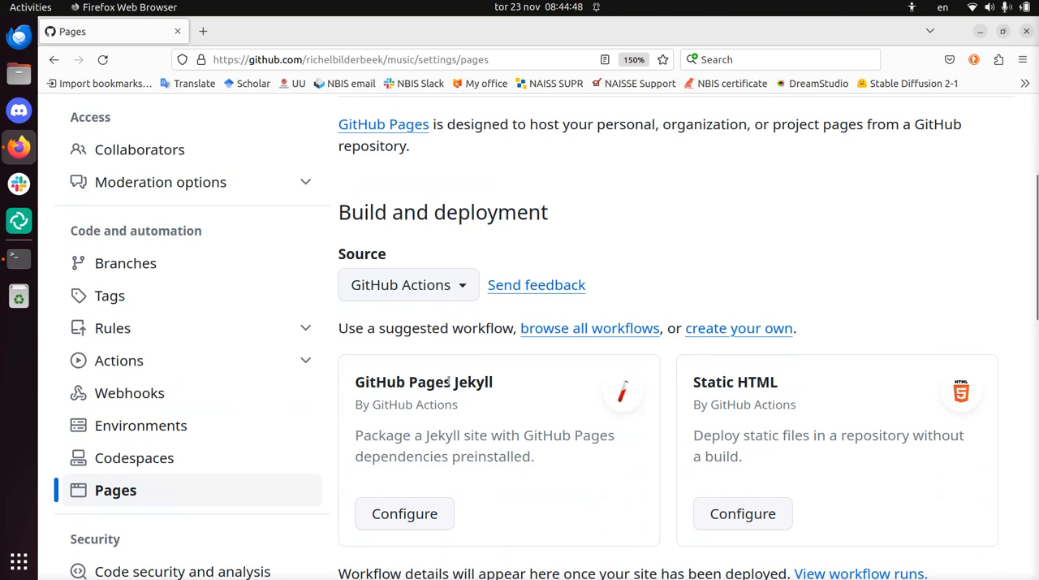
# - Configure the GitHub Pages Jekyll workflow and commit jekyll-gh-pages.yml to master
pyautogui.click(404, 513)
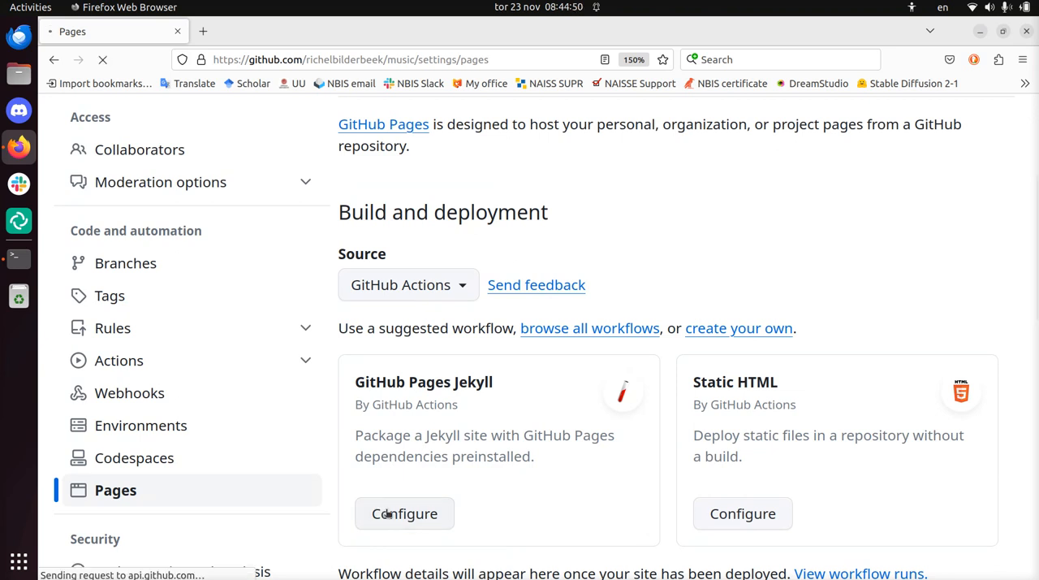
pyautogui.click(403, 514)
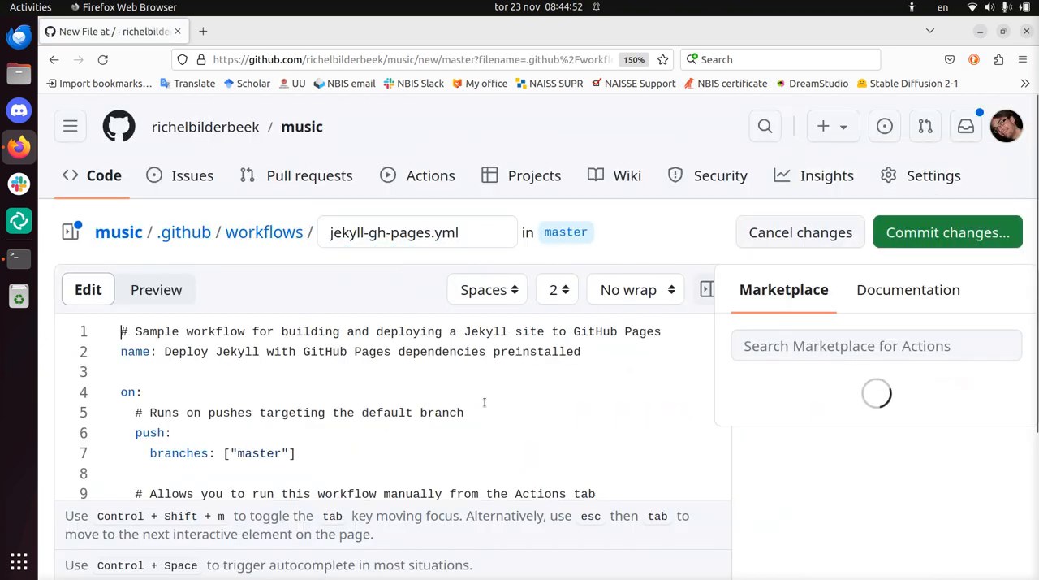
pyautogui.click(948, 233)
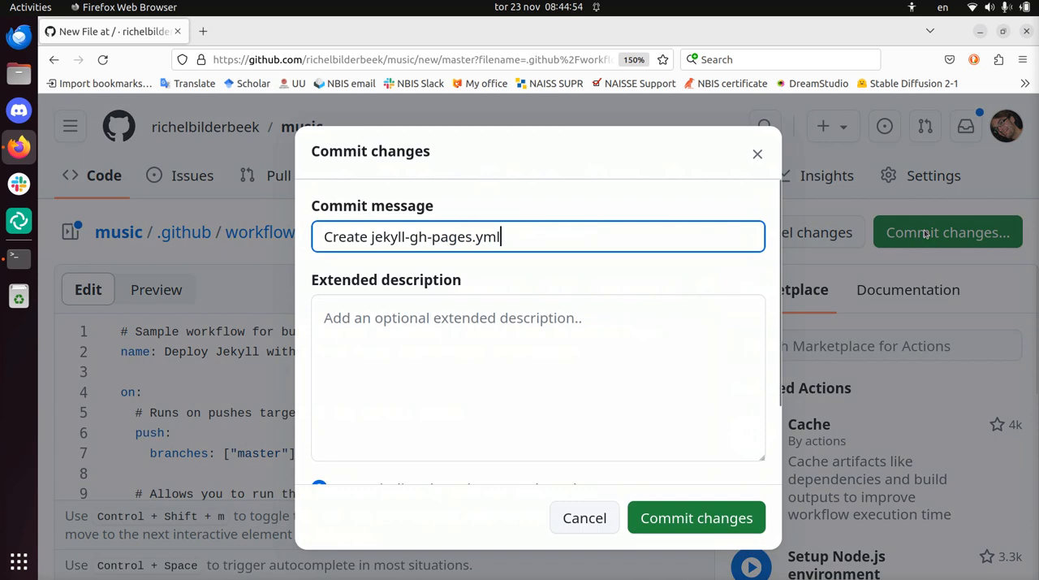
pyautogui.click(695, 516)
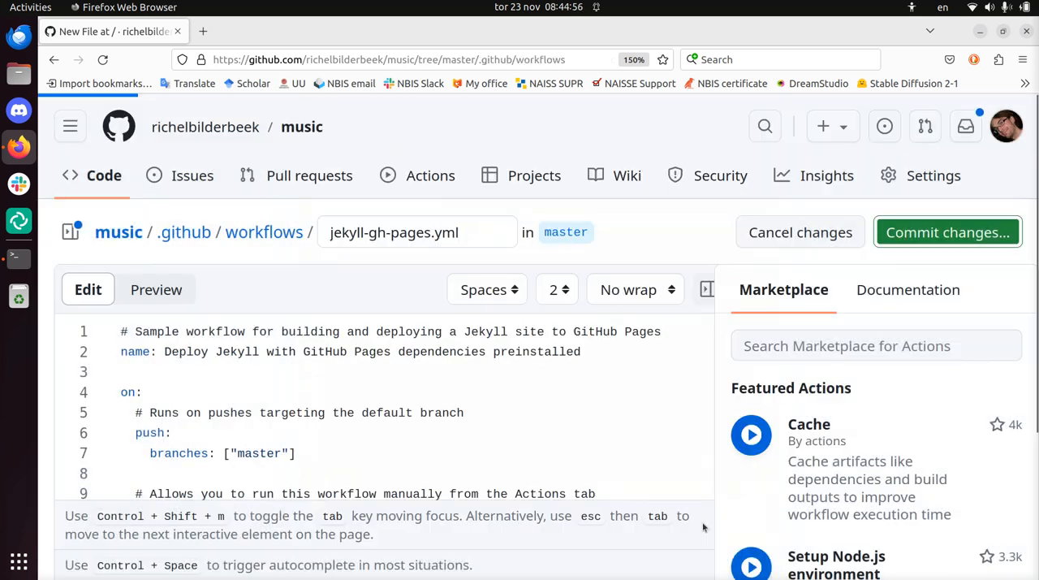
pyautogui.click(947, 233)
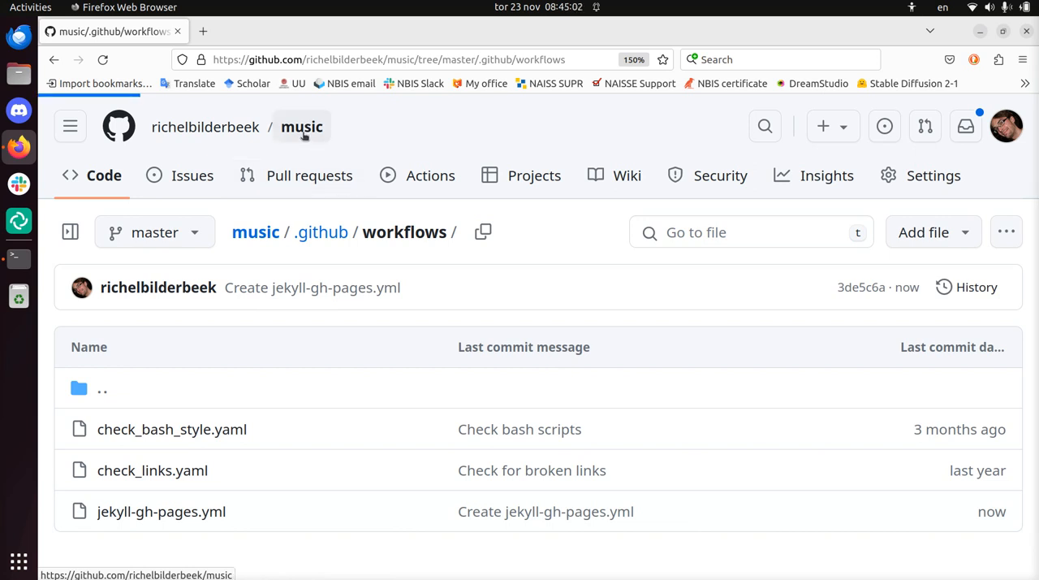
# - Return to the music repository's Code page showing the Create jekyll-gh-pages.yml commit
pyautogui.click(302, 126)
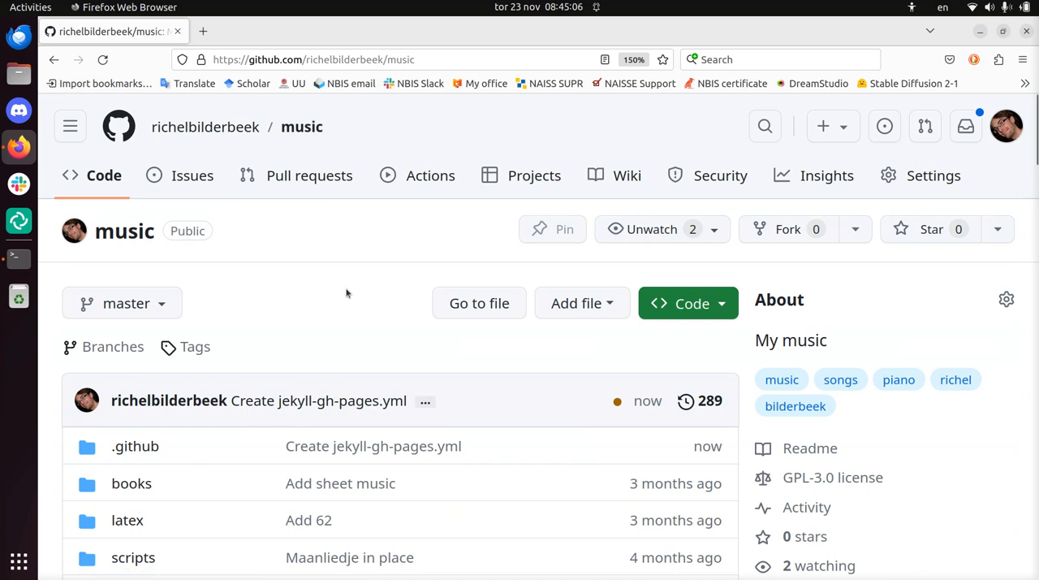
pyautogui.moveTo(621, 411)
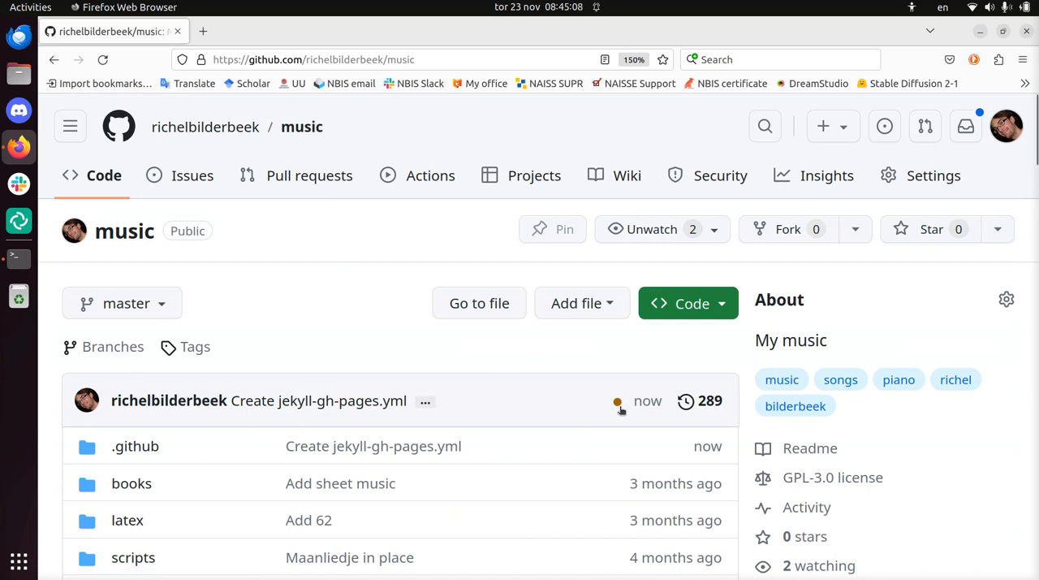
pyautogui.moveTo(625, 422)
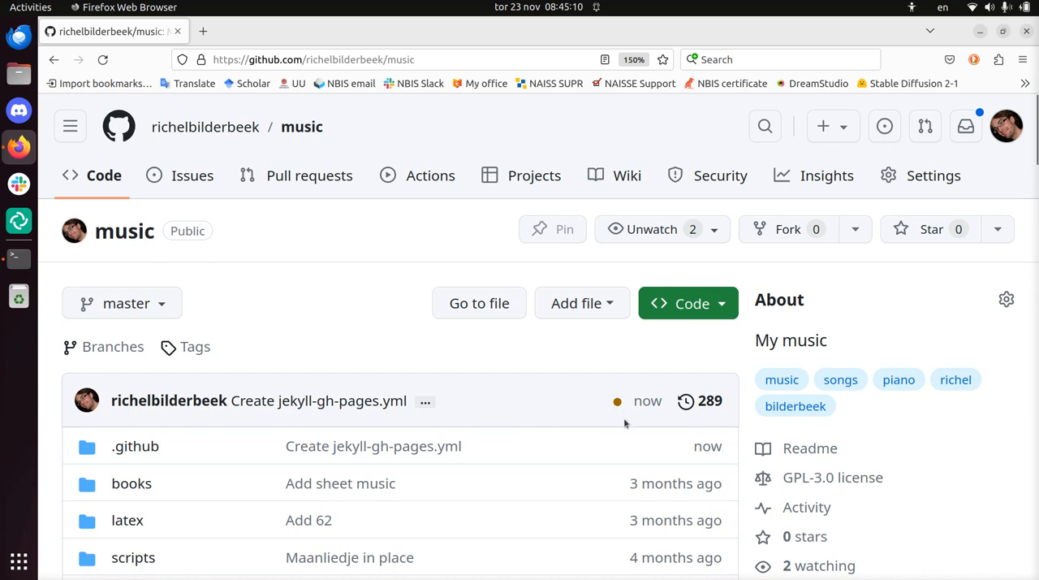
pyautogui.moveTo(432, 175)
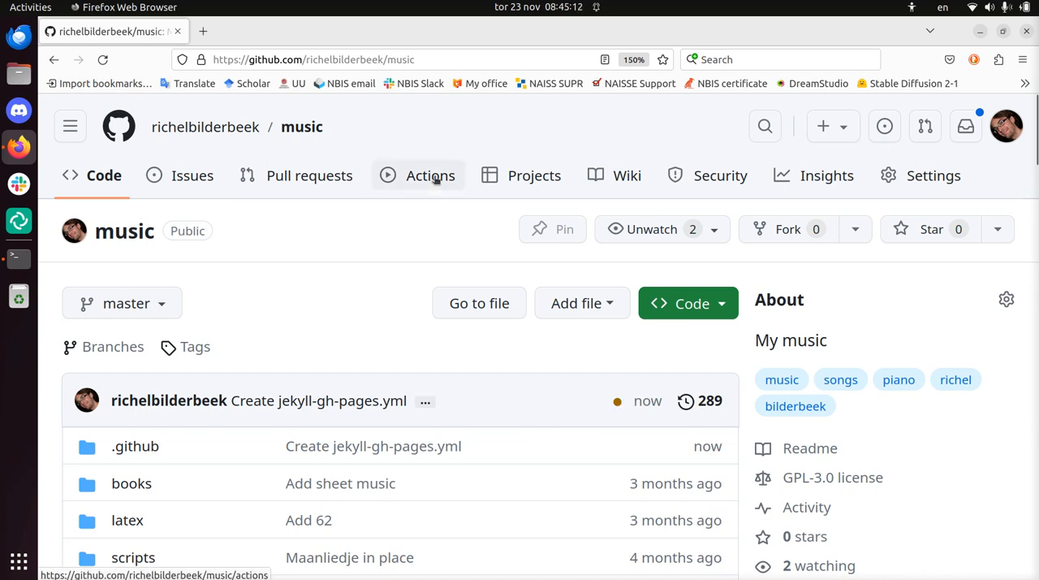
pyautogui.click(430, 175)
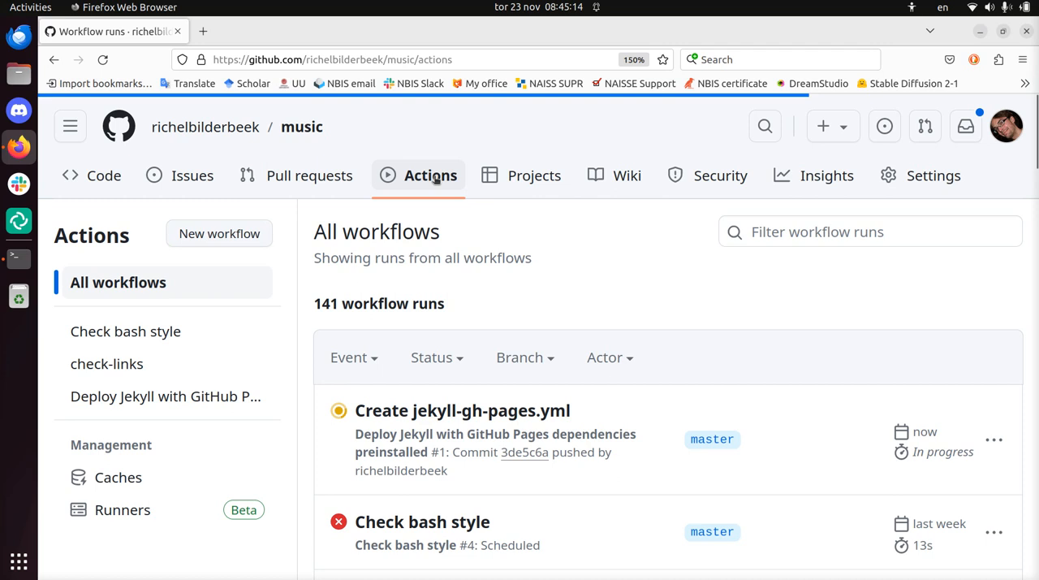
pyautogui.scroll(-3)
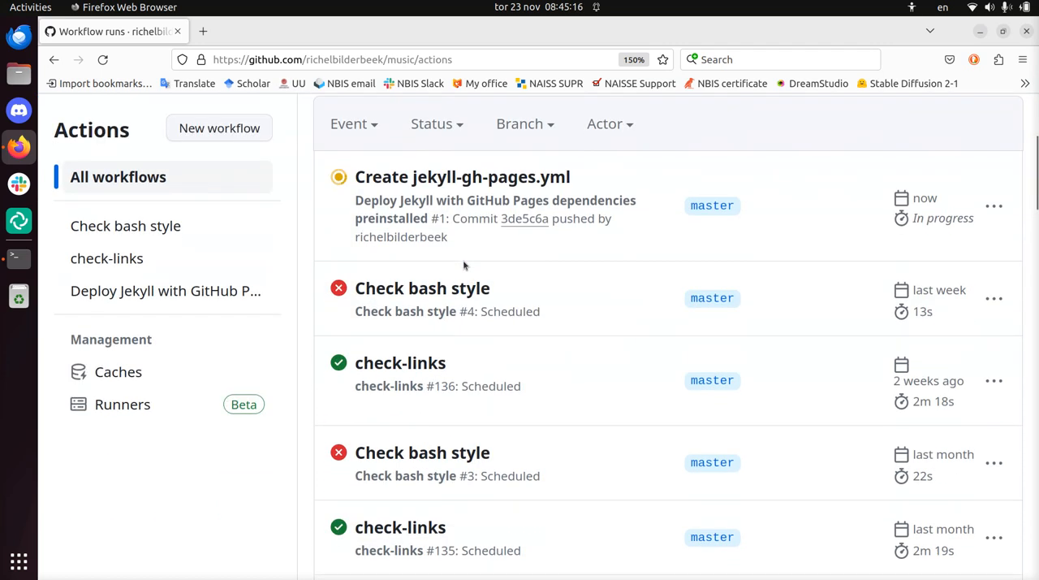
pyautogui.scroll(3)
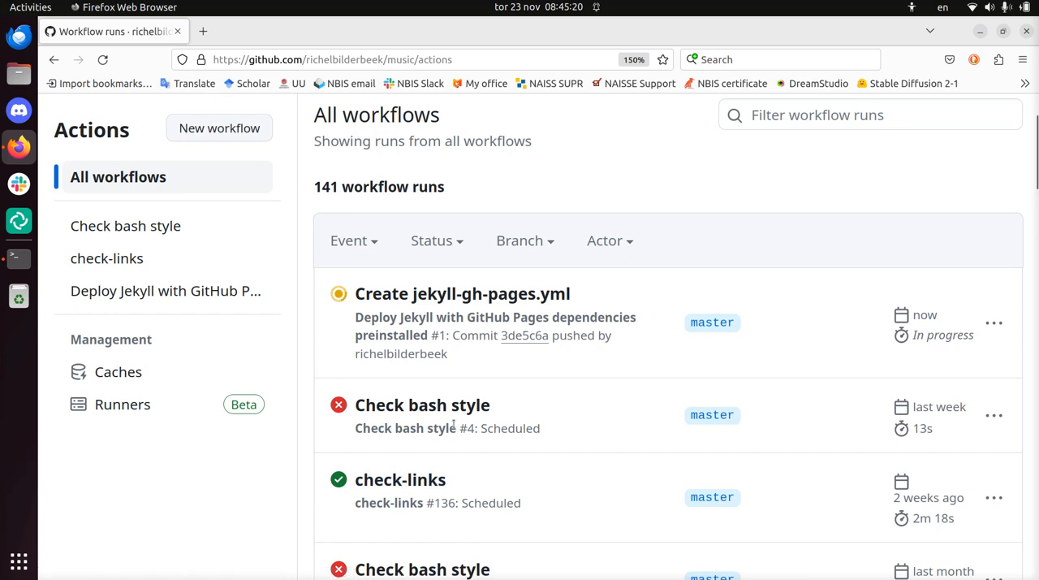
pyautogui.moveTo(422, 405)
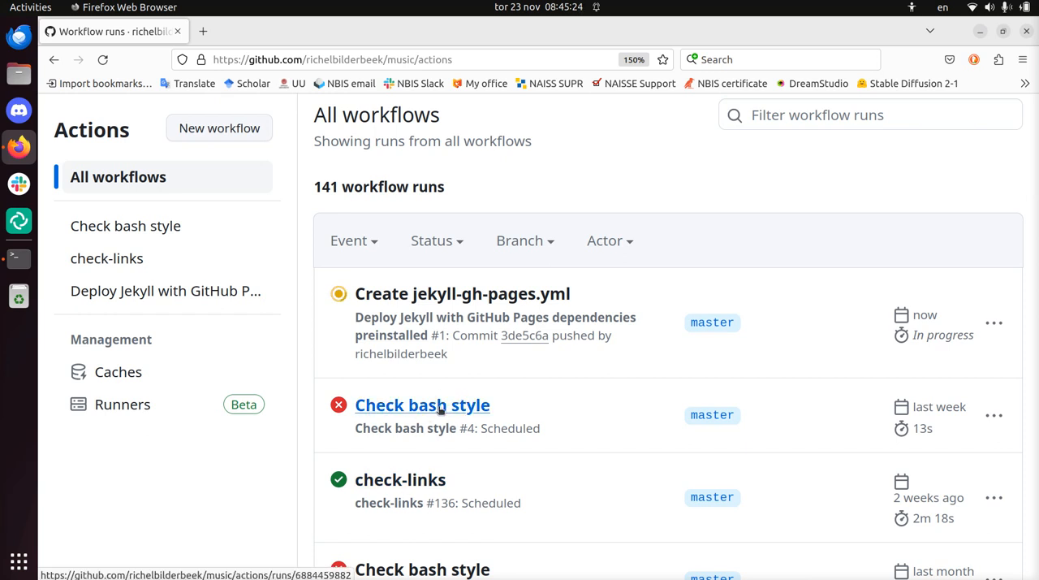
pyautogui.moveTo(488, 309)
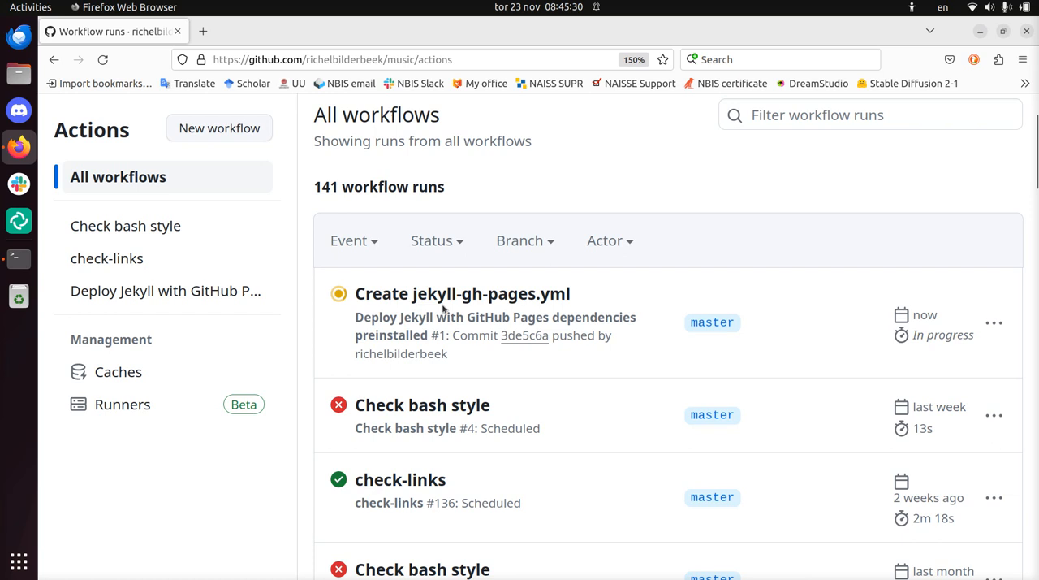
pyautogui.scroll(3)
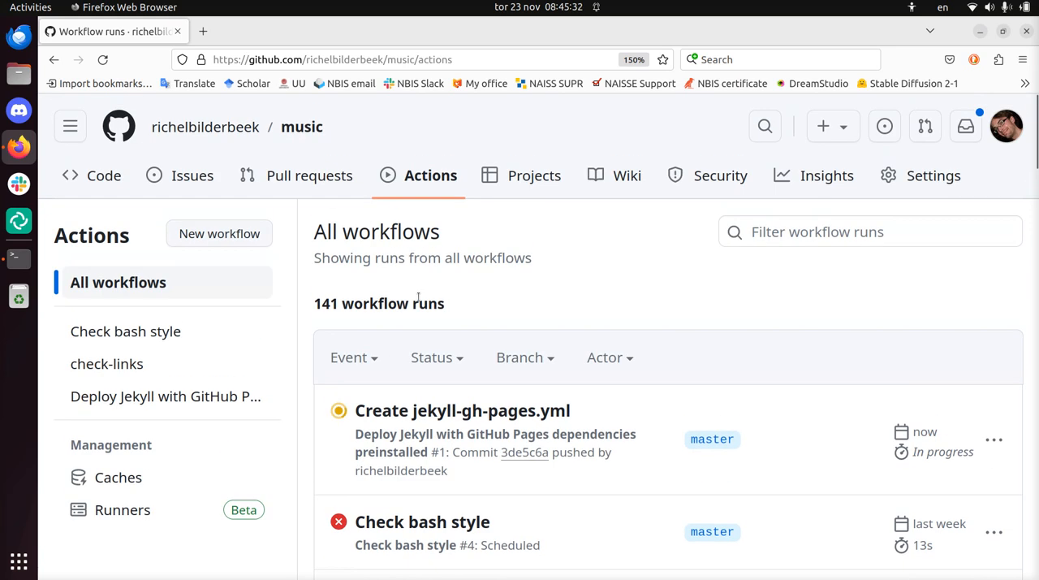
pyautogui.moveTo(302, 127)
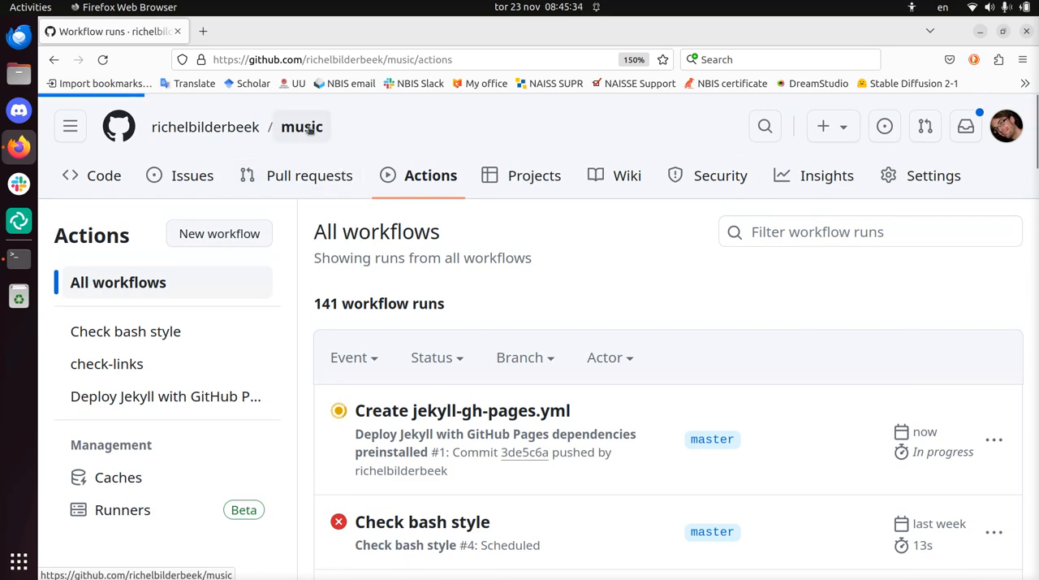
pyautogui.click(302, 127)
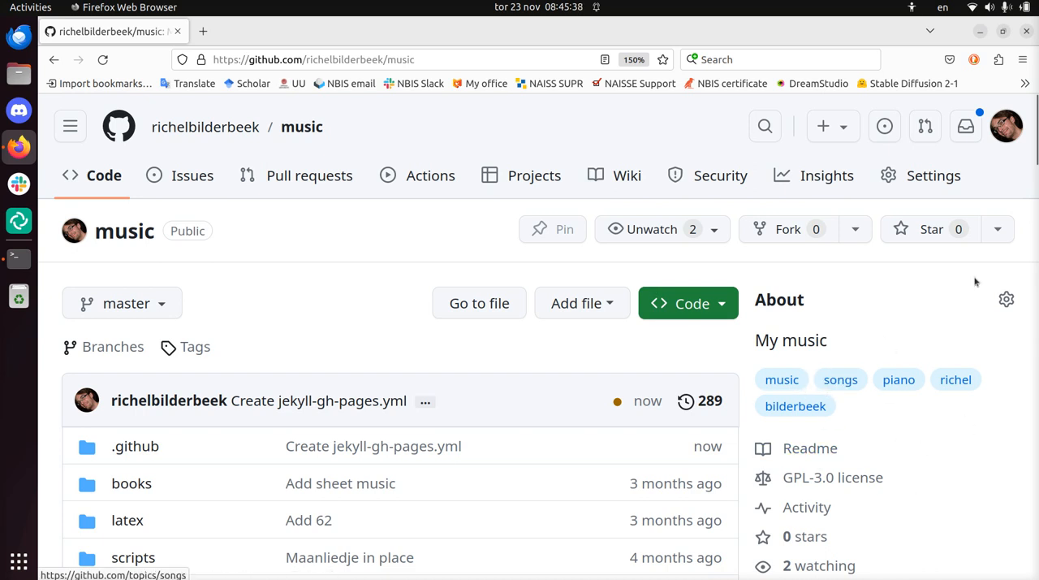
# - Set the About website to the GitHub Pages address, save it, and visit the published site
pyautogui.click(1007, 298)
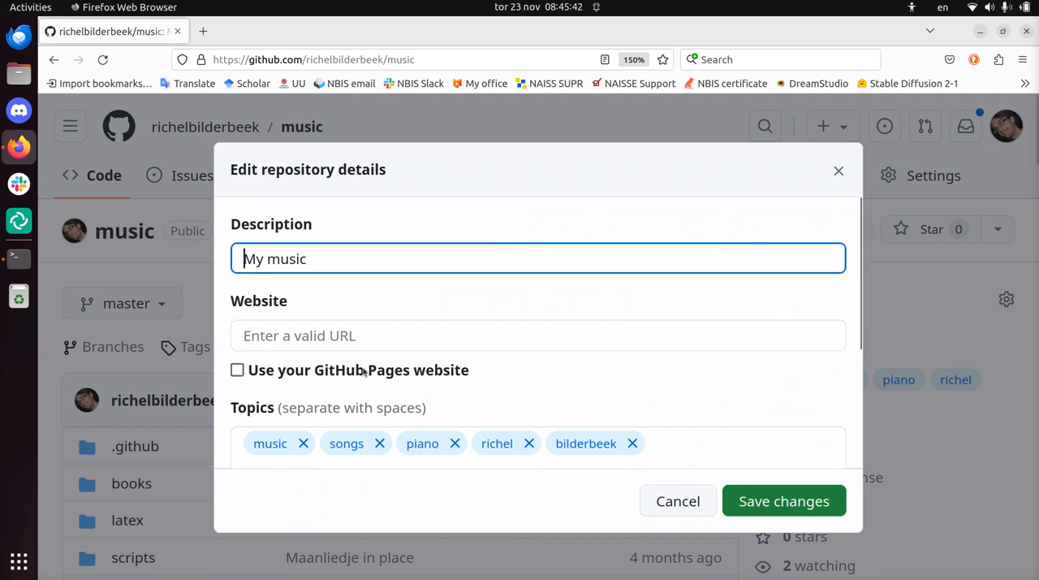
pyautogui.click(237, 369)
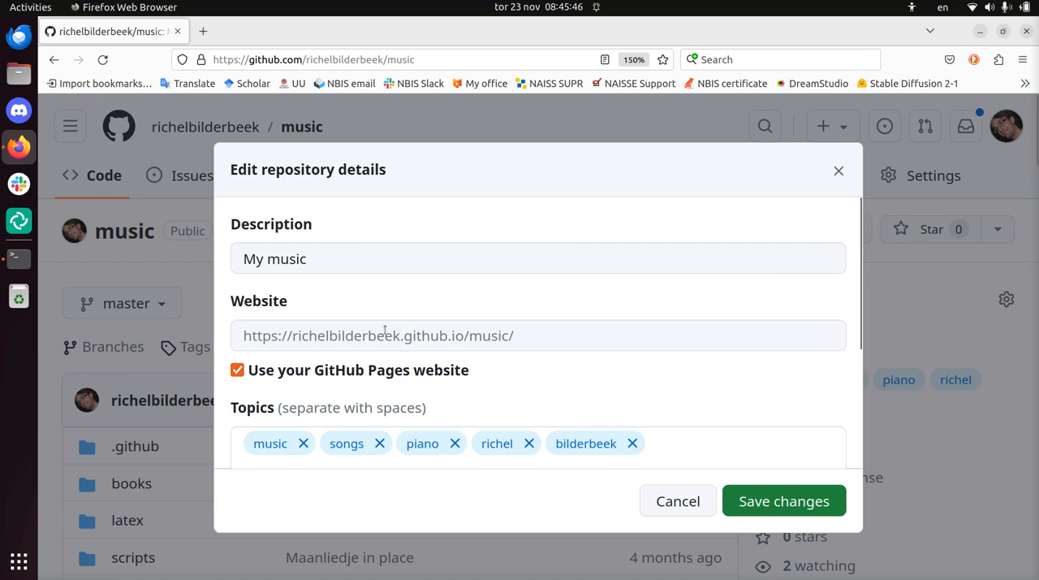
pyautogui.click(783, 500)
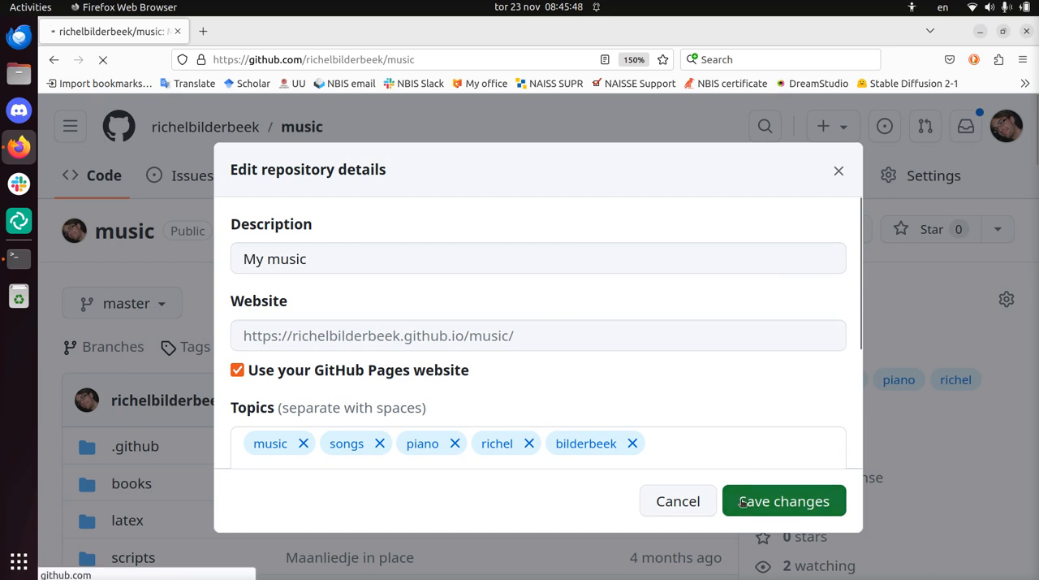
pyautogui.click(783, 500)
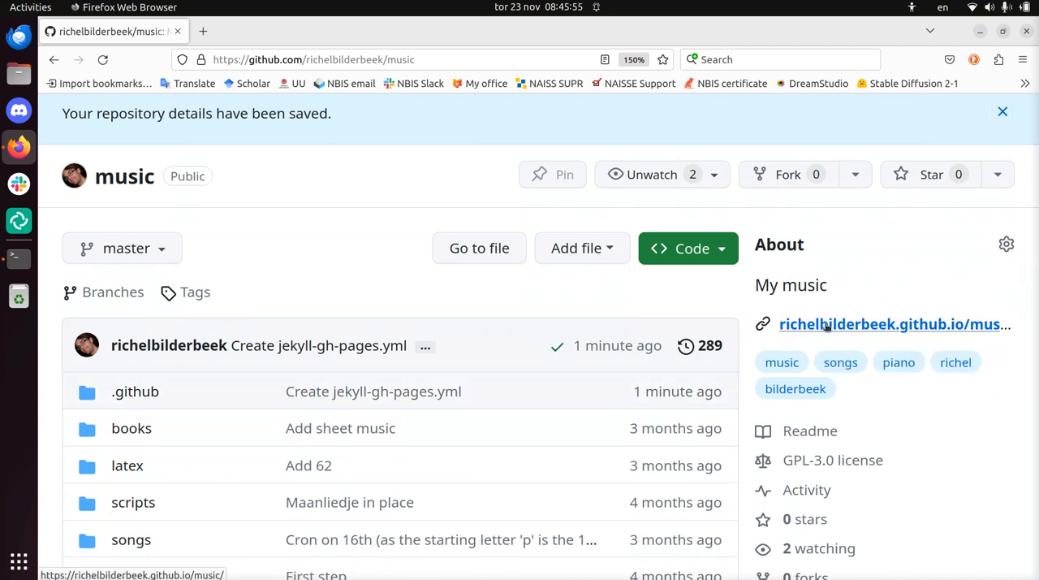
pyautogui.click(893, 323)
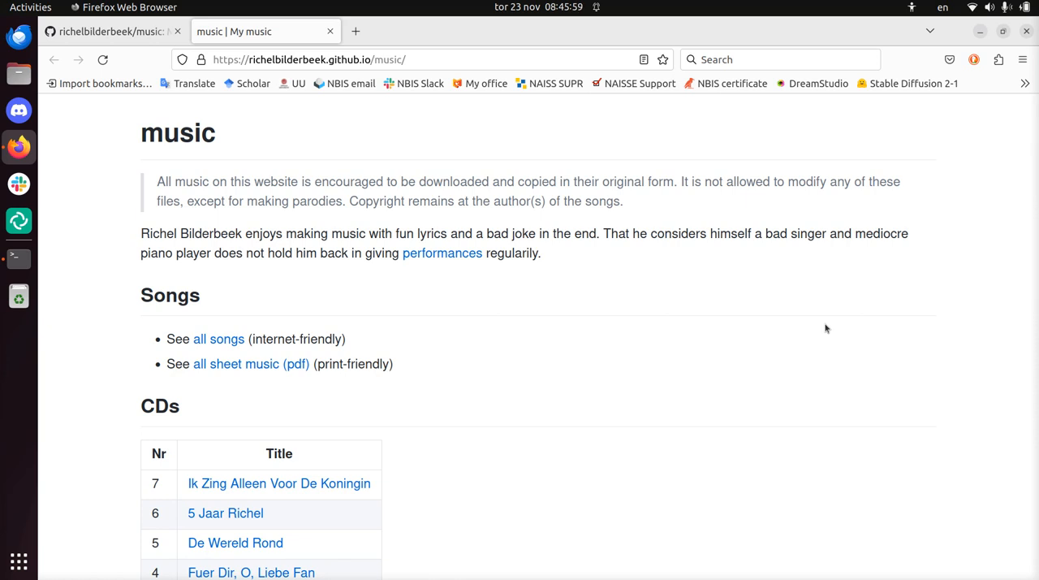
# - Scroll the published music homepage and the repository README to compare their content
pyautogui.scroll(-3)
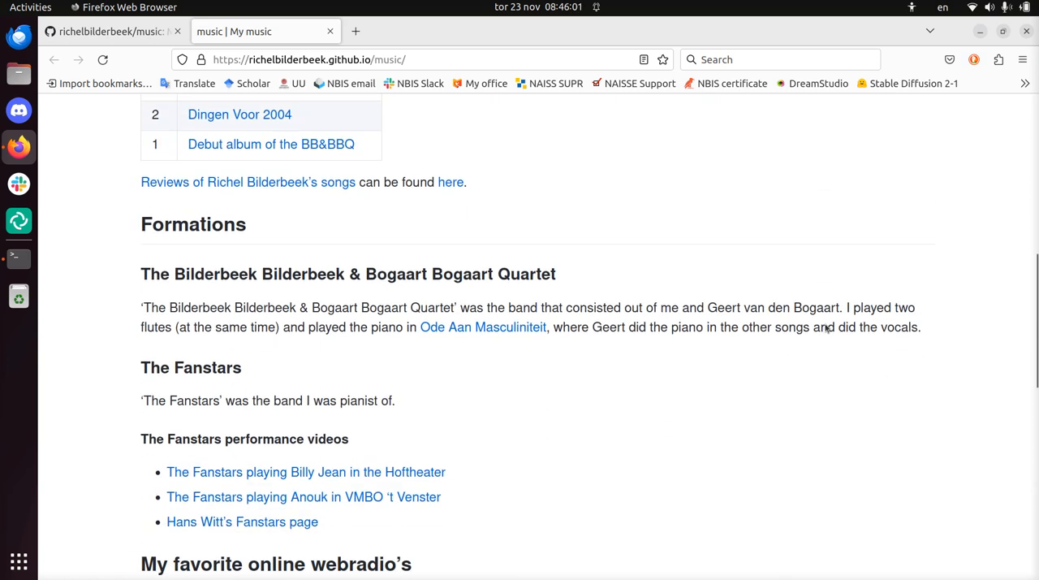
pyautogui.scroll(3)
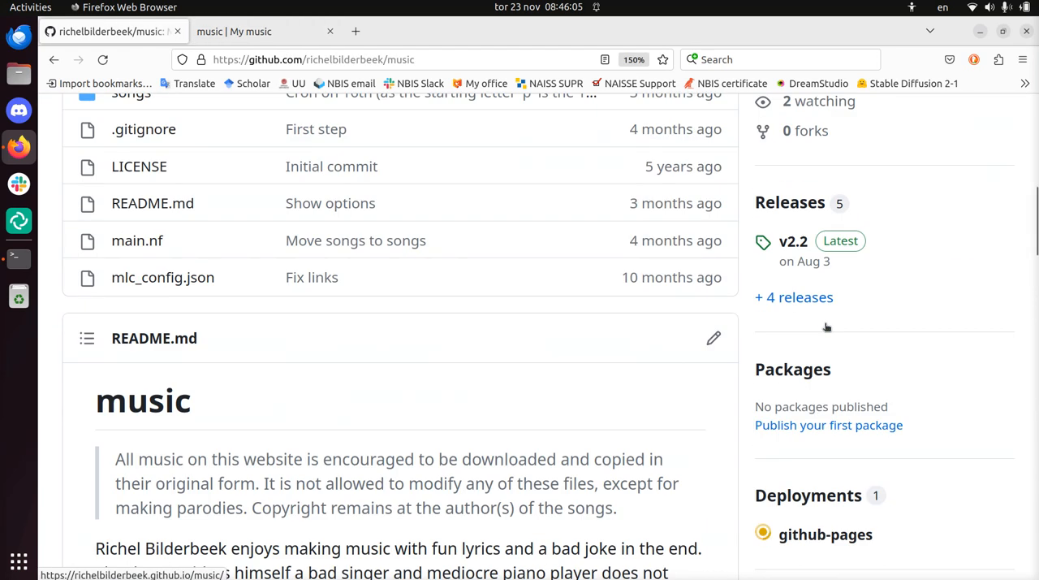
pyautogui.scroll(-3)
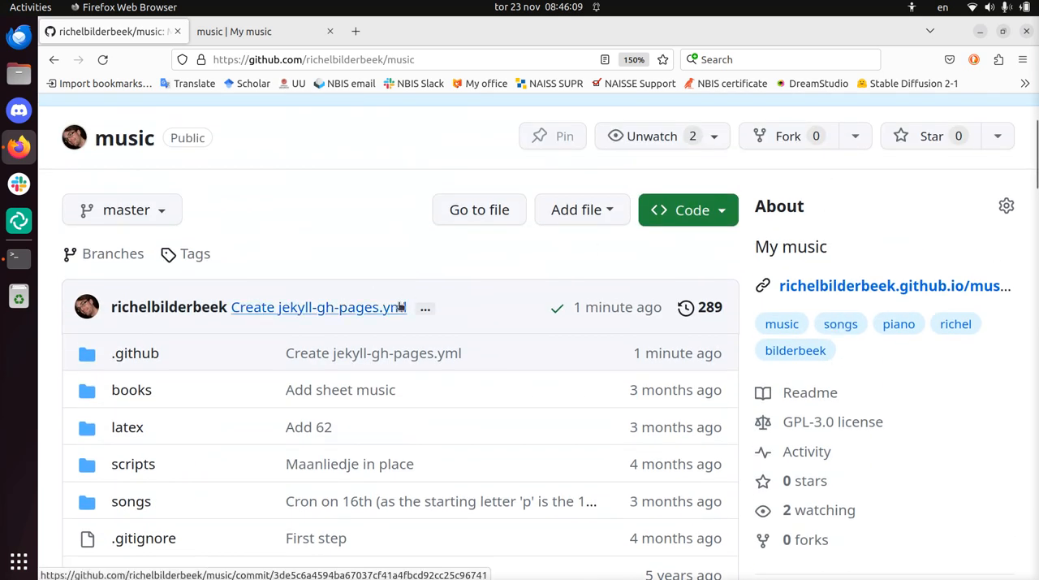
pyautogui.moveTo(393, 241)
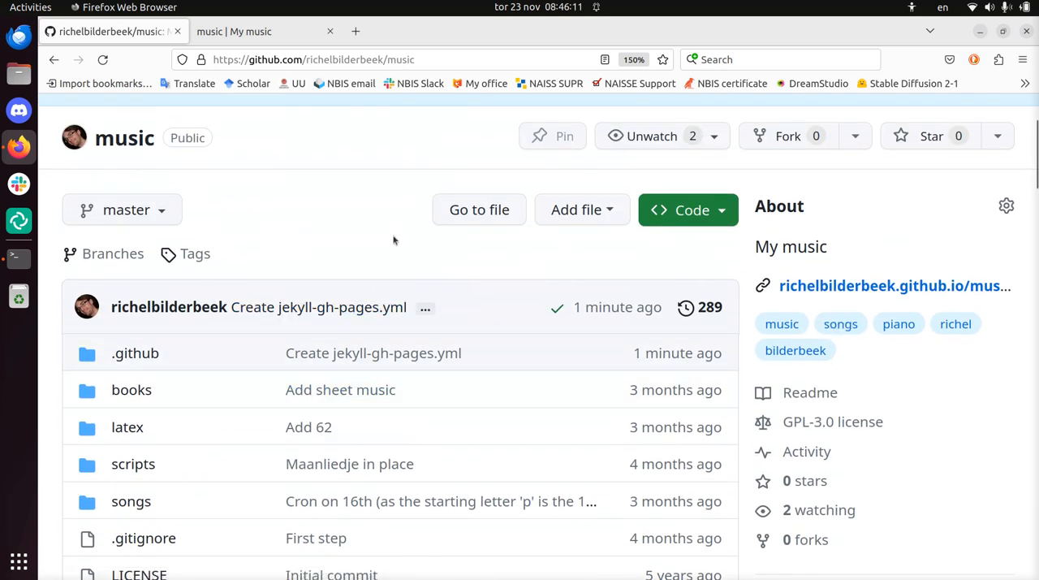
pyautogui.scroll(-3)
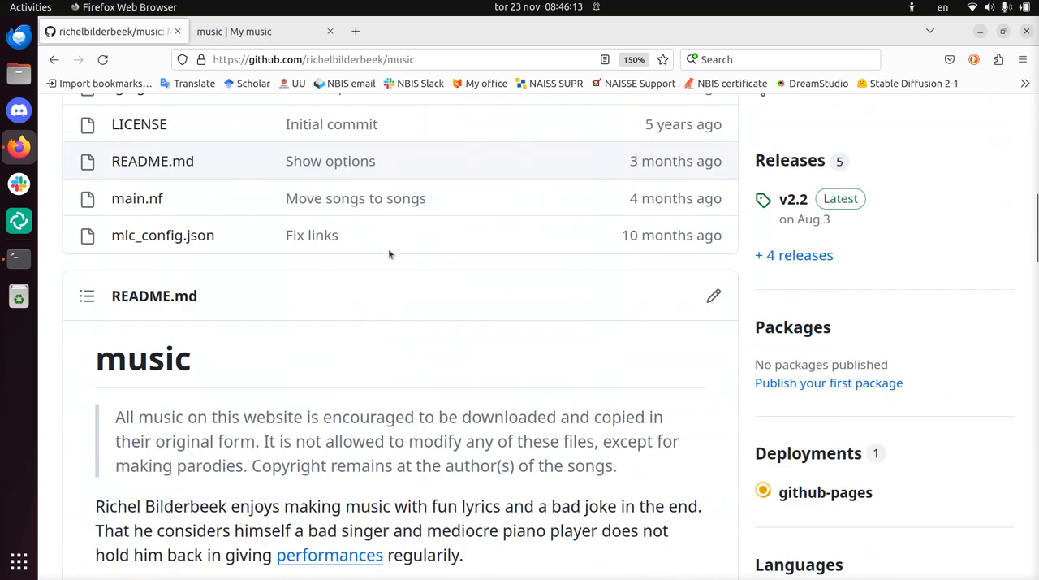
pyautogui.scroll(-3)
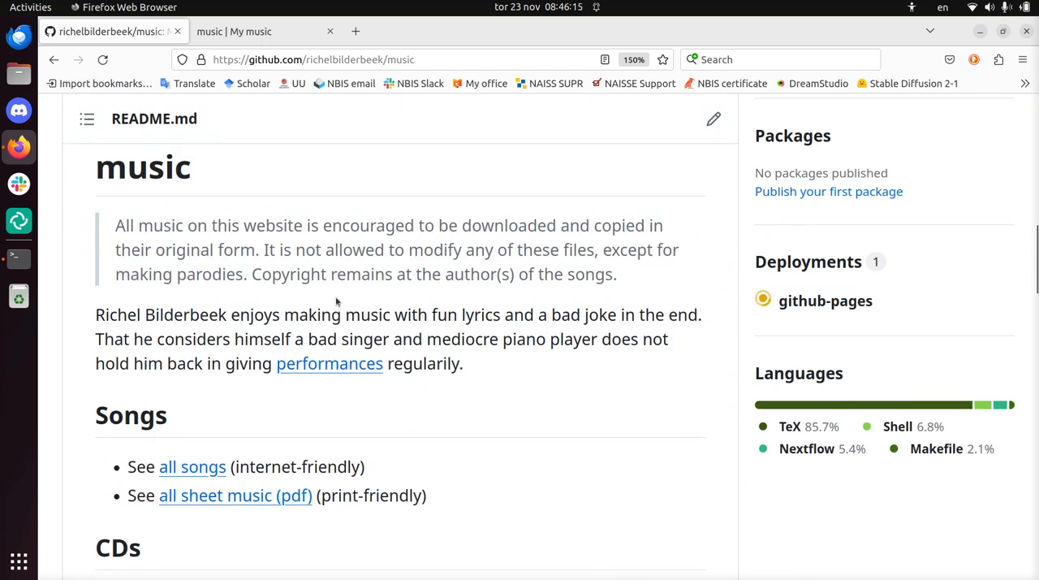
pyautogui.scroll(-3)
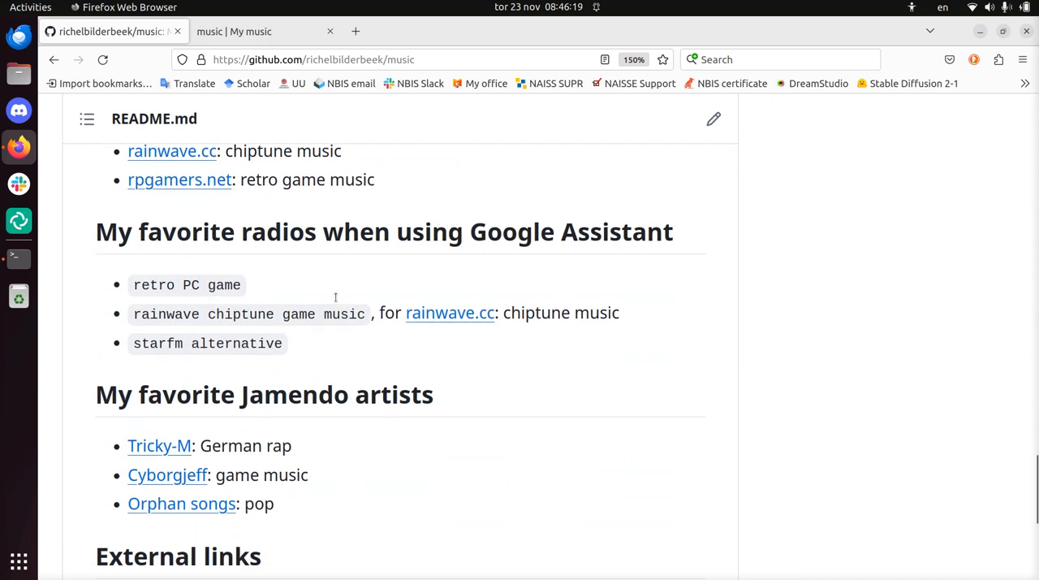
pyautogui.click(234, 31)
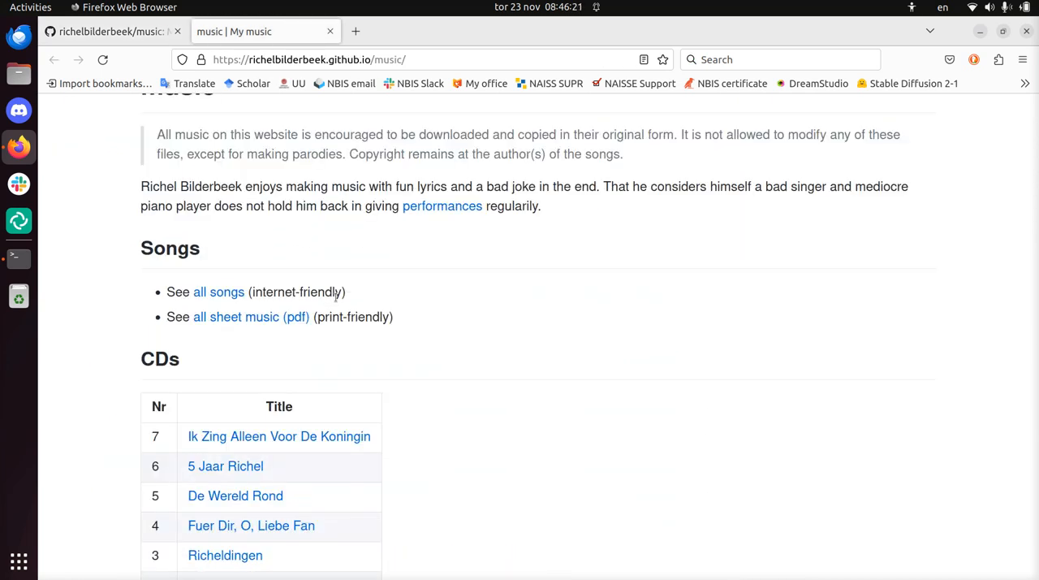
pyautogui.scroll(3)
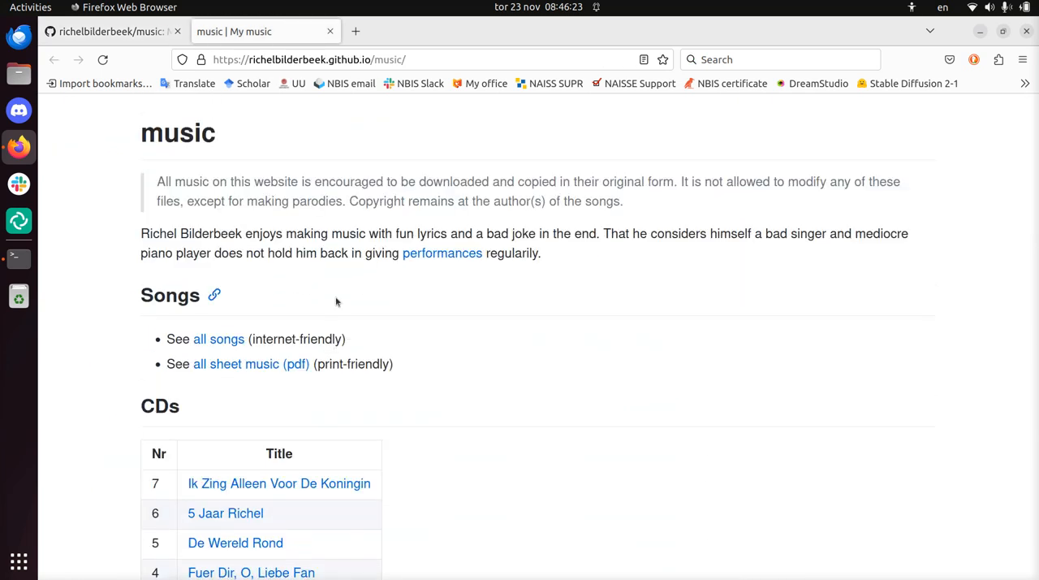
pyautogui.scroll(-3)
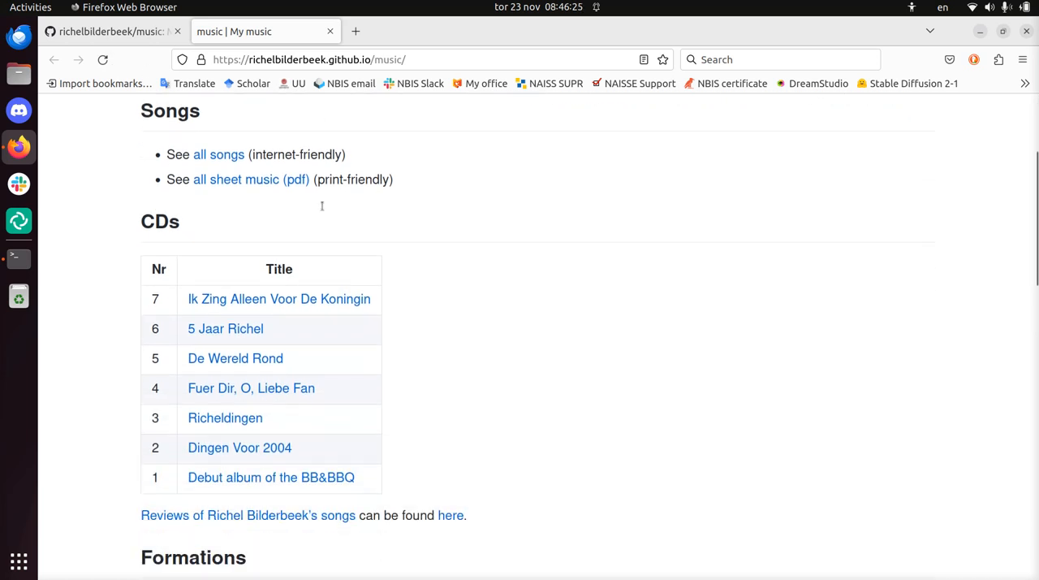
pyautogui.scroll(-3)
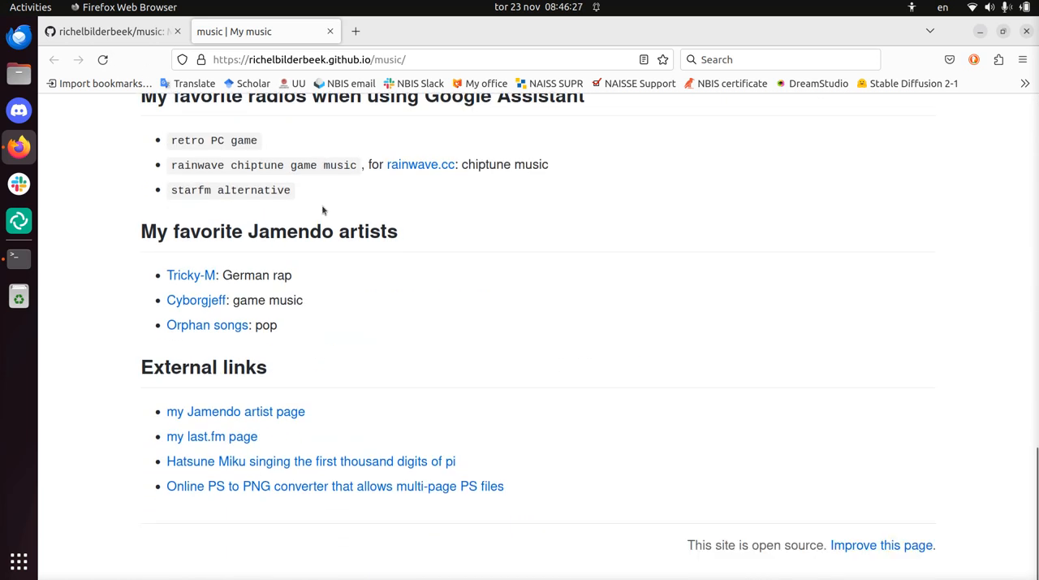
pyautogui.scroll(3)
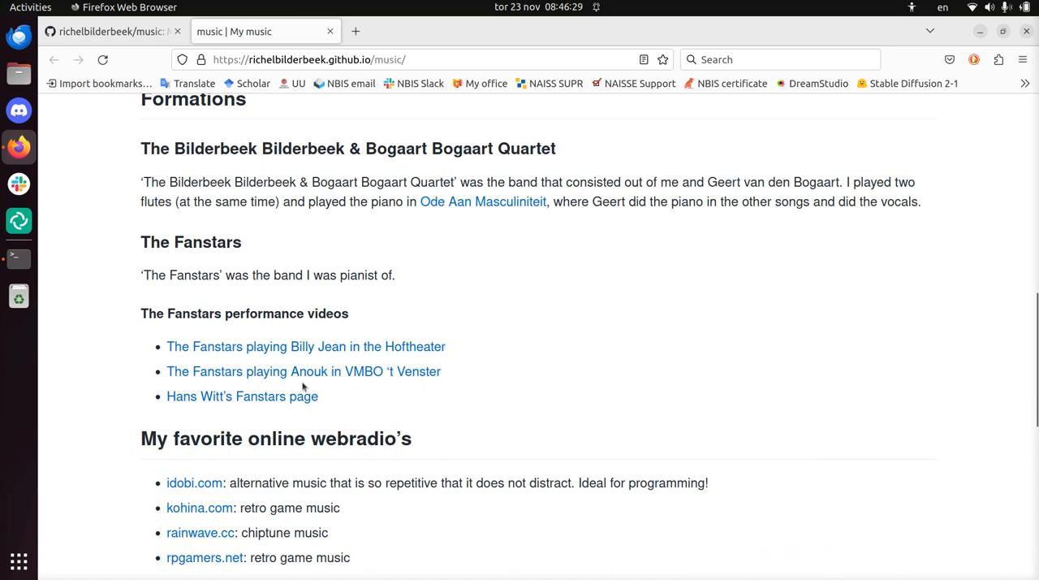
pyautogui.scroll(3)
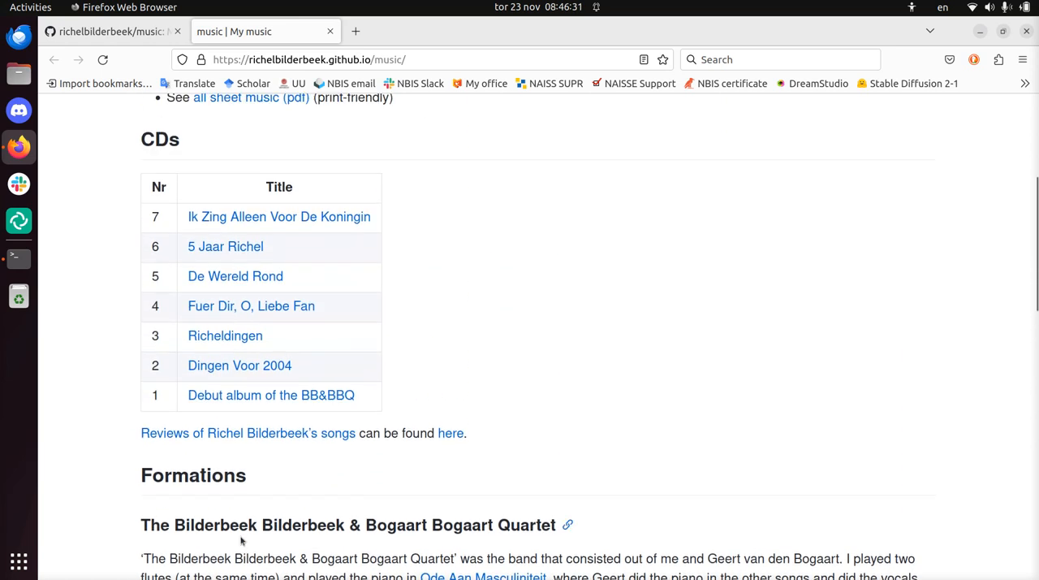
pyautogui.click(224, 336)
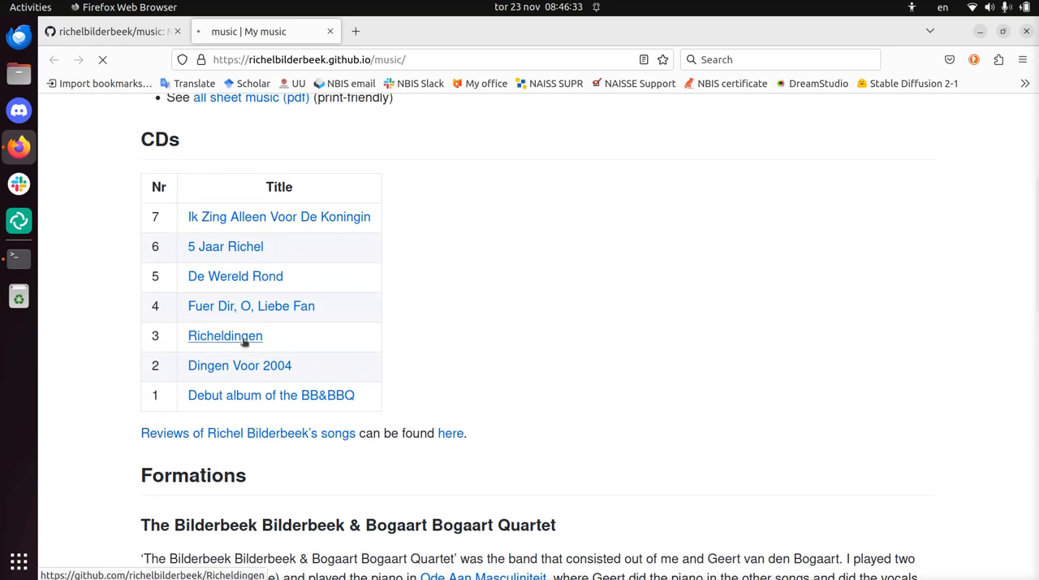
pyautogui.click(224, 336)
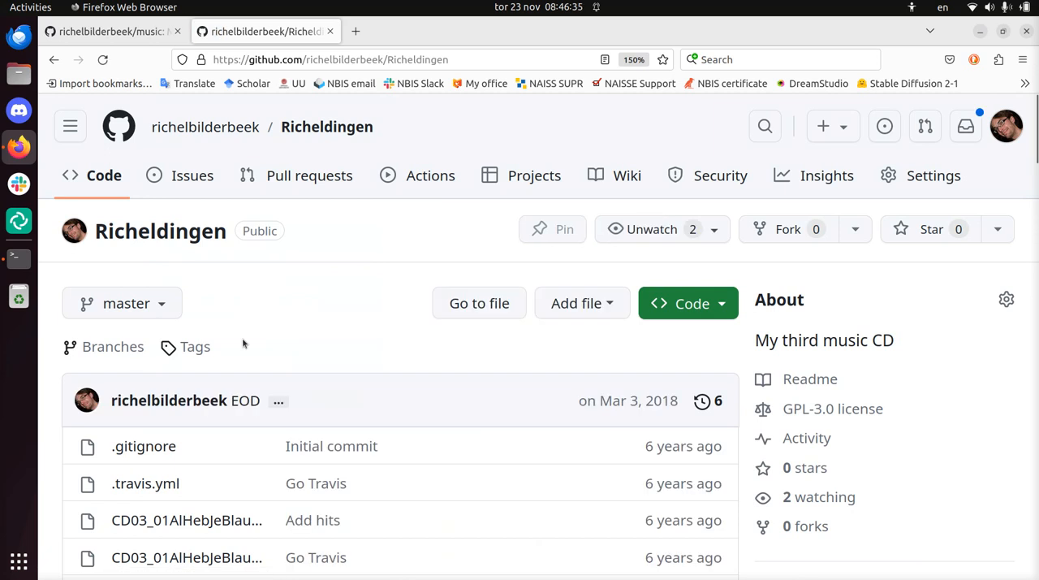
pyautogui.click(260, 31)
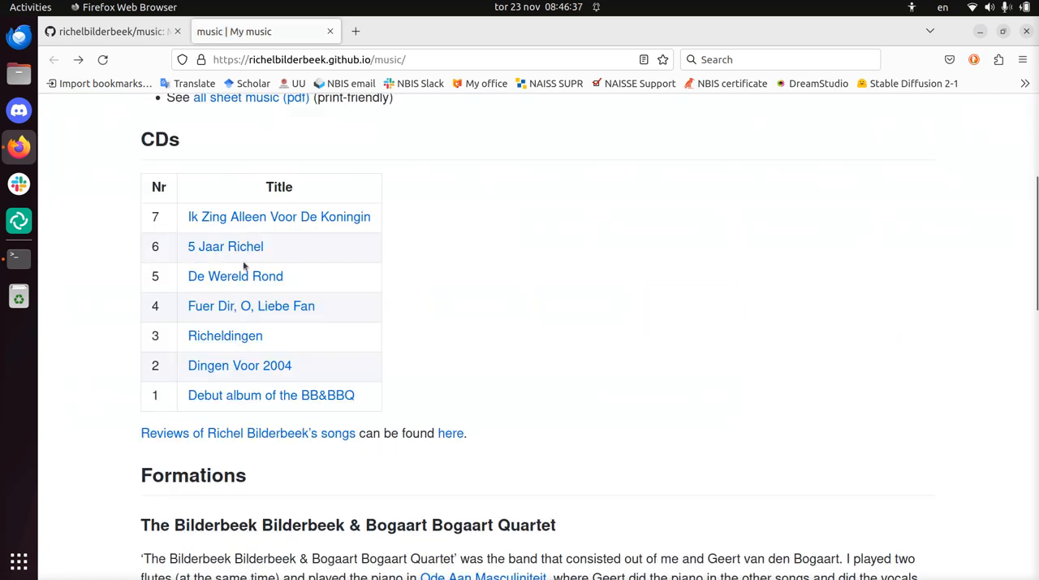
pyautogui.scroll(3)
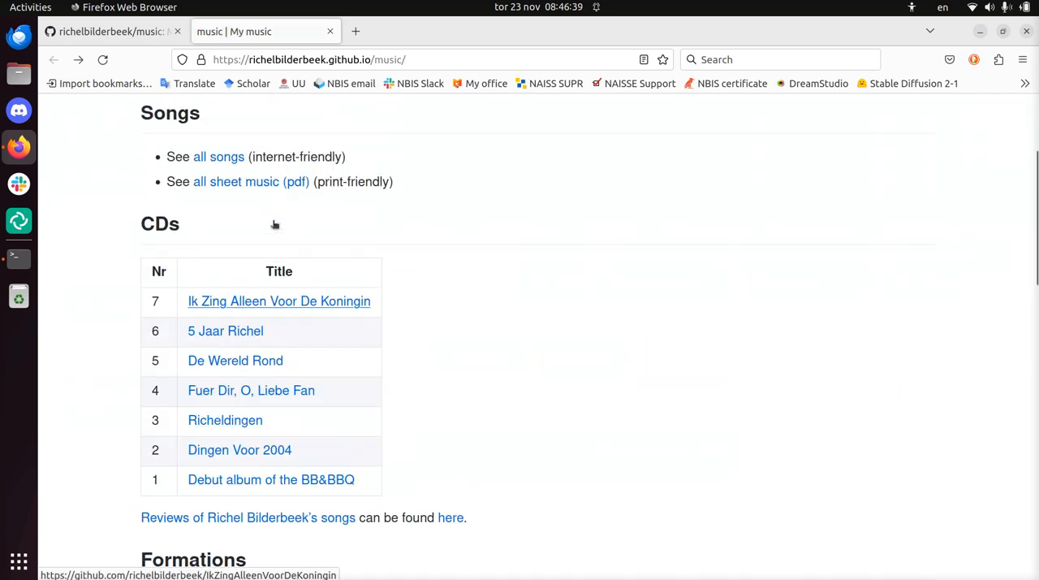
pyautogui.scroll(3)
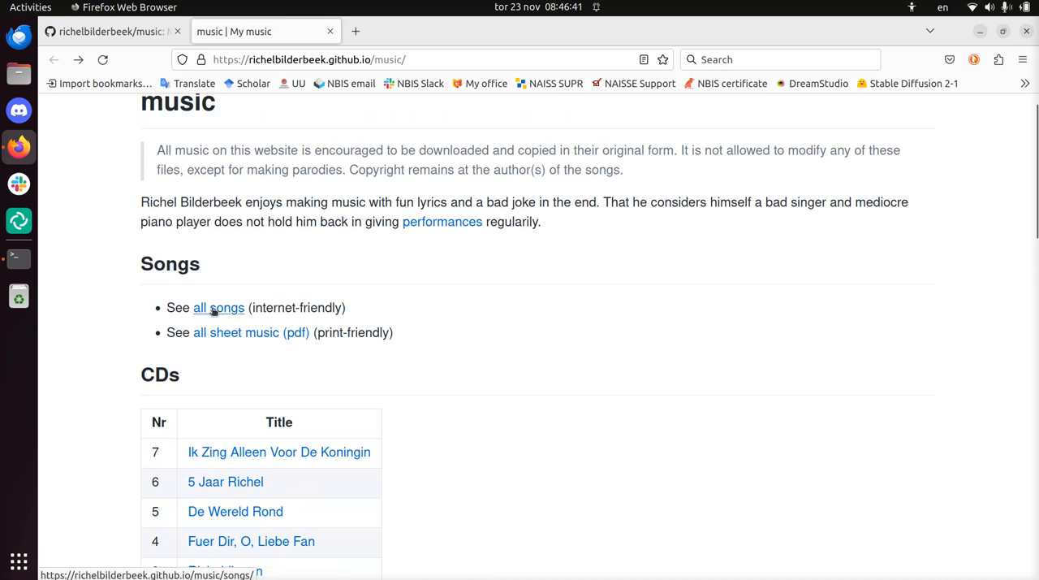
# - View the Songs page listing songs numbered from 66 down with dates and names
pyautogui.click(218, 307)
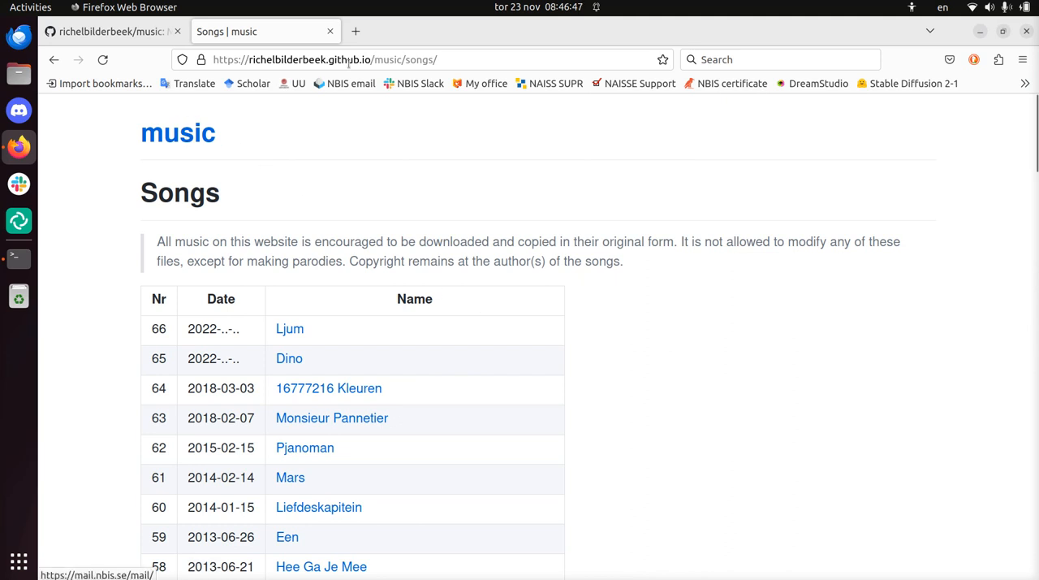
pyautogui.scroll(-3)
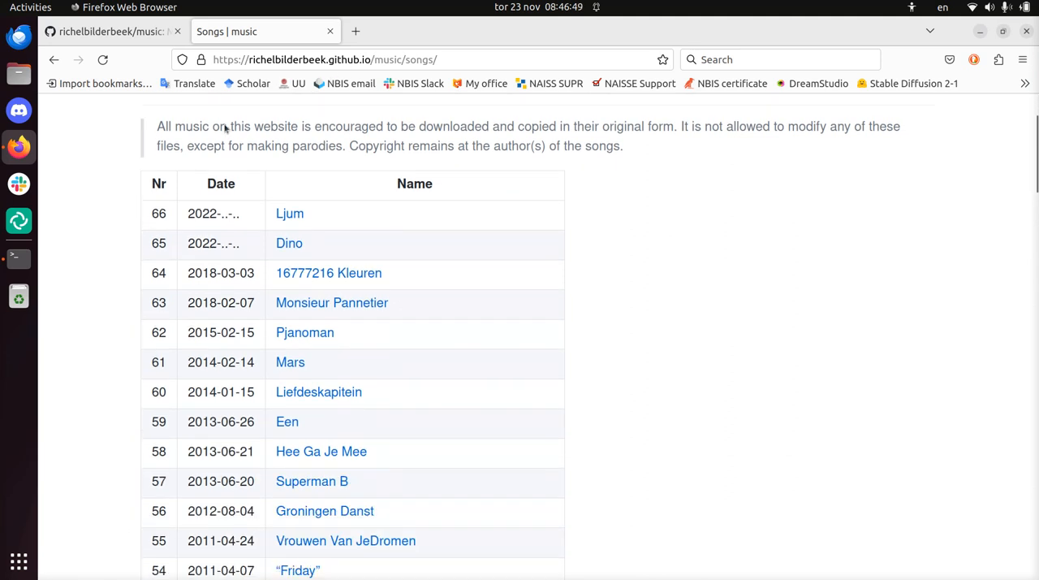
pyautogui.scroll(-3)
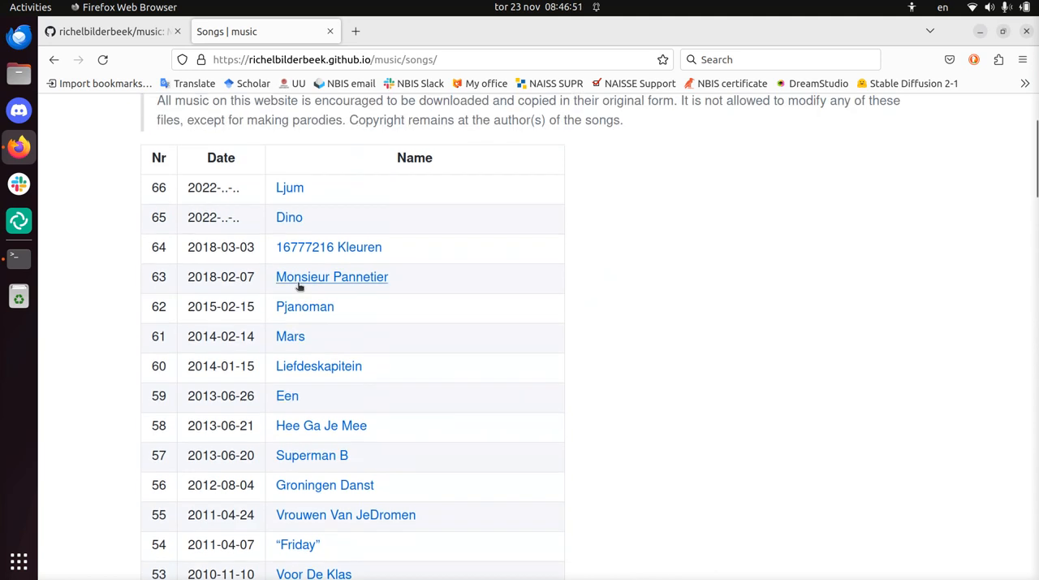
pyautogui.scroll(3)
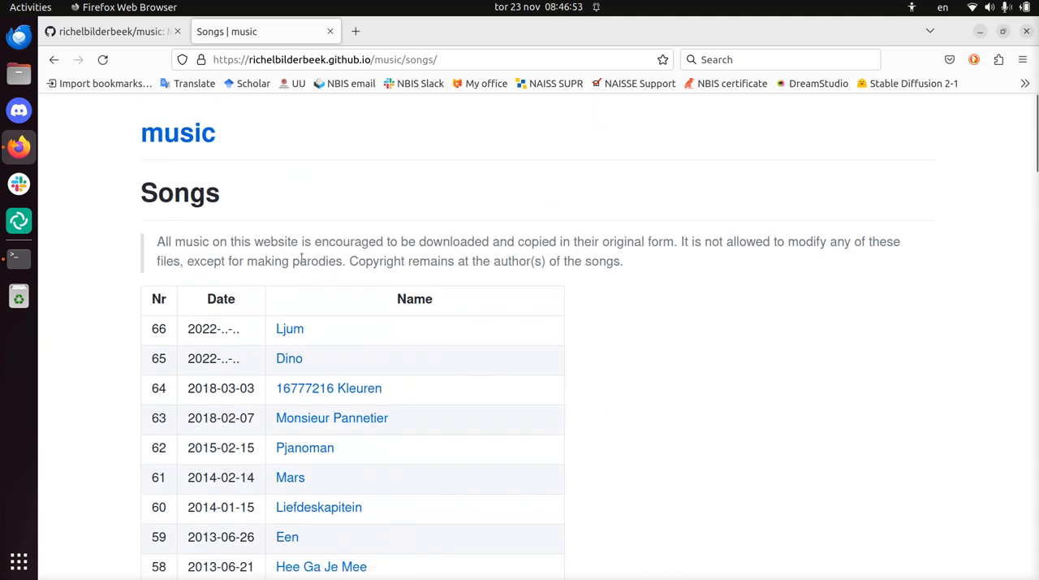
pyautogui.moveTo(206, 164)
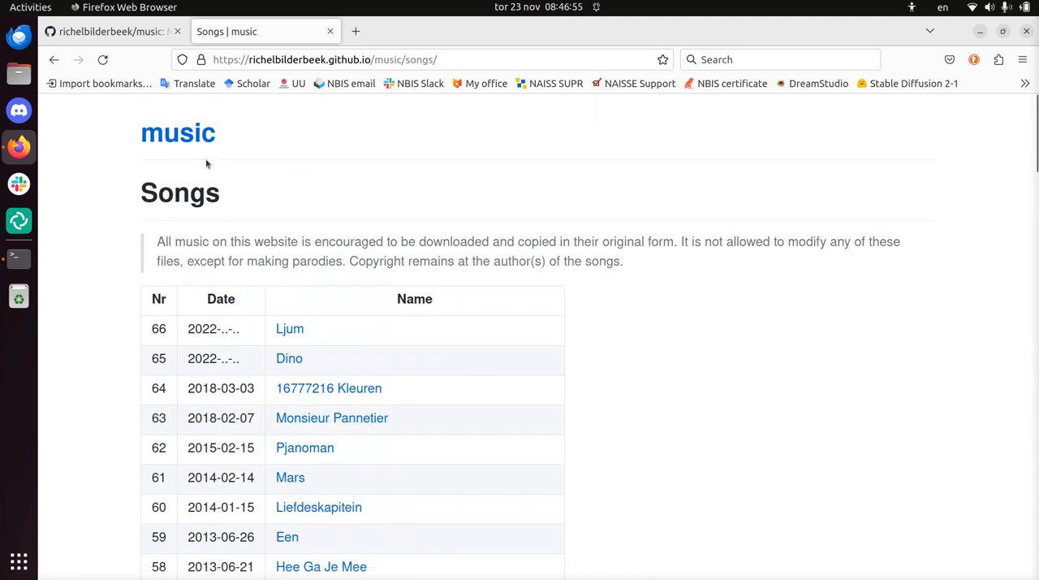
pyautogui.moveTo(328, 389)
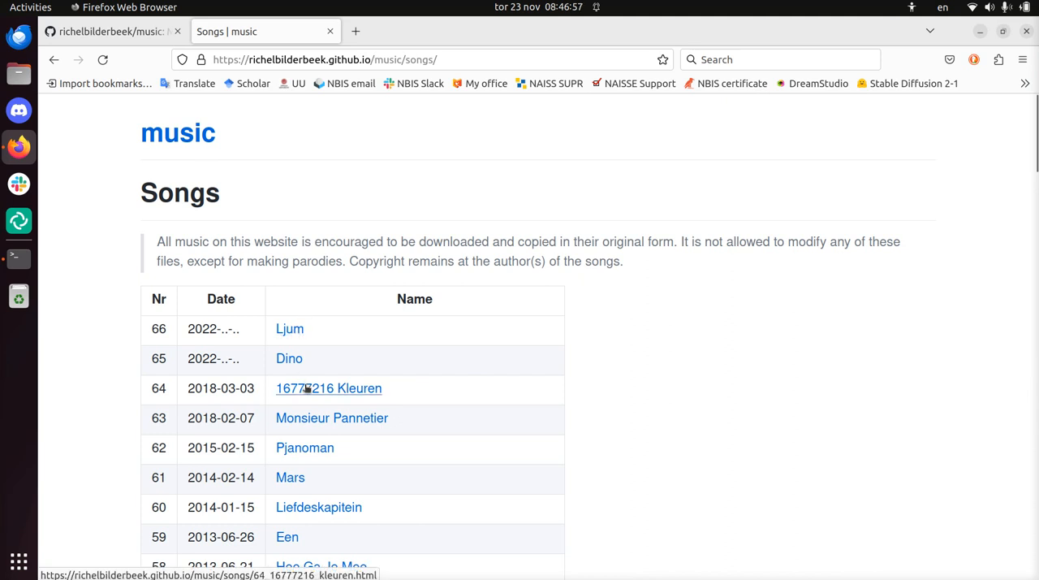
# - Read through the 16777216 Kleuren song page on the published site
pyautogui.click(328, 388)
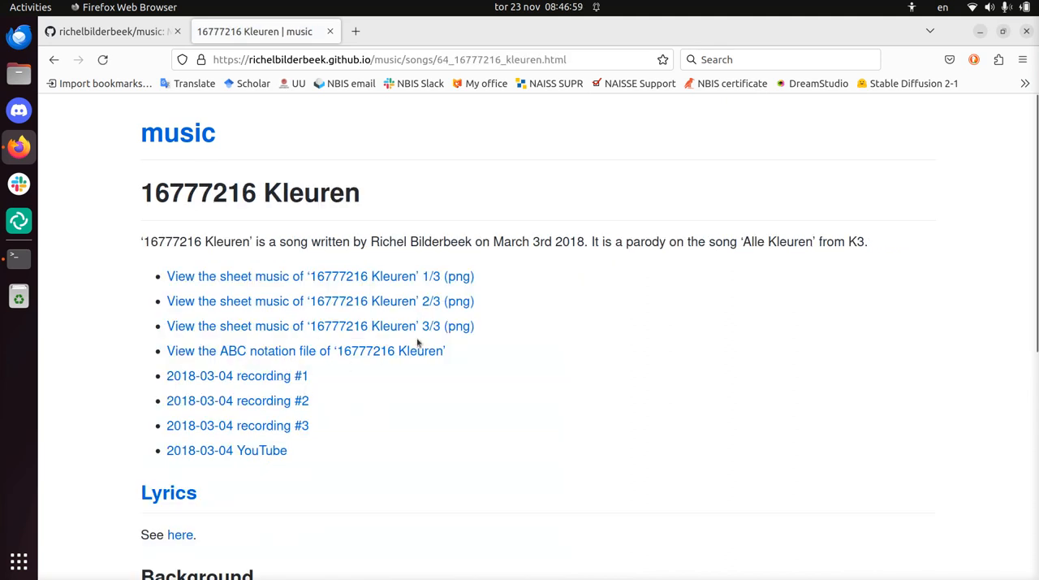
pyautogui.scroll(-3)
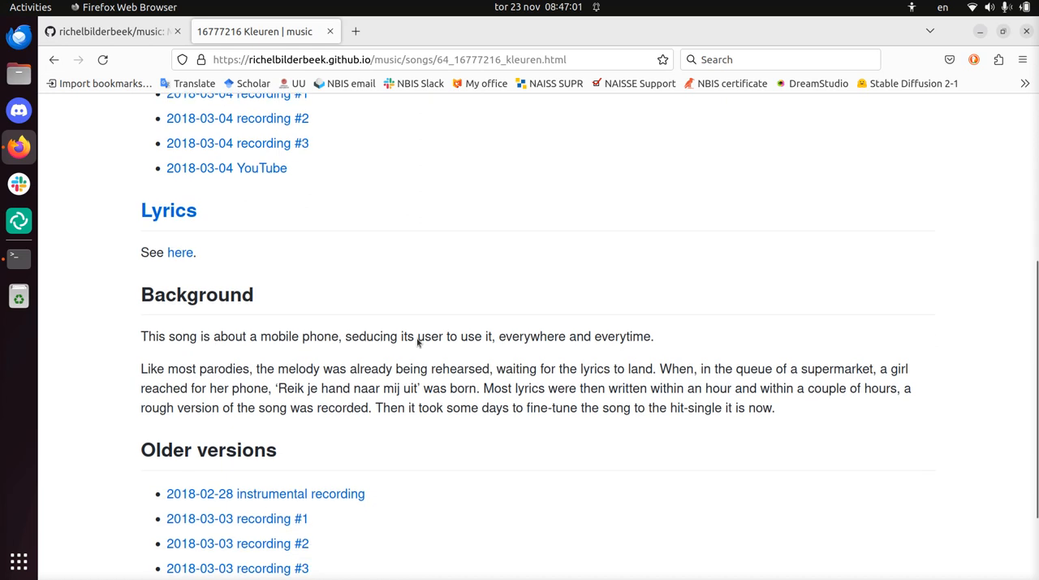
pyautogui.scroll(-3)
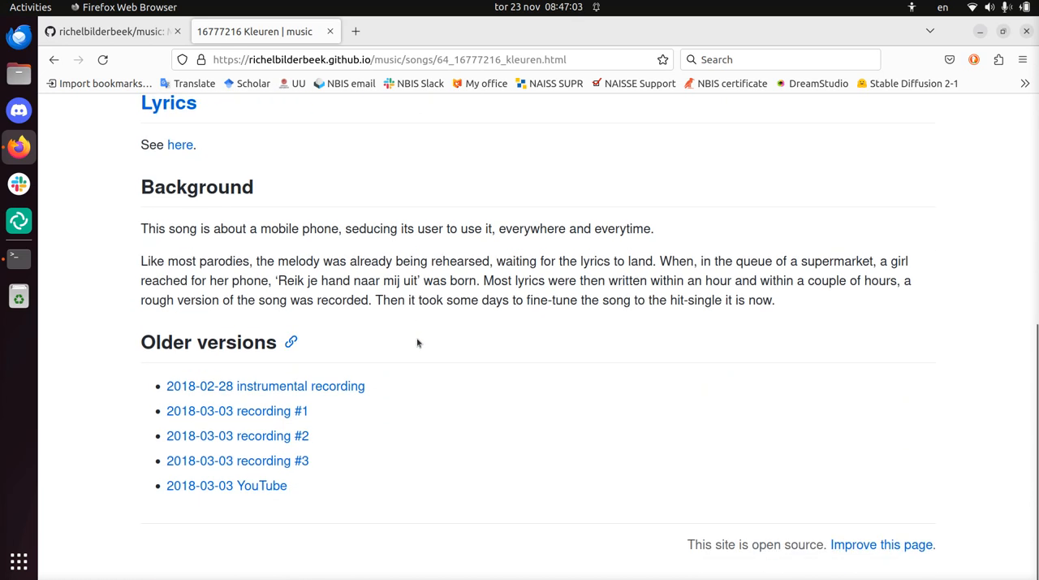
pyautogui.moveTo(555, 363)
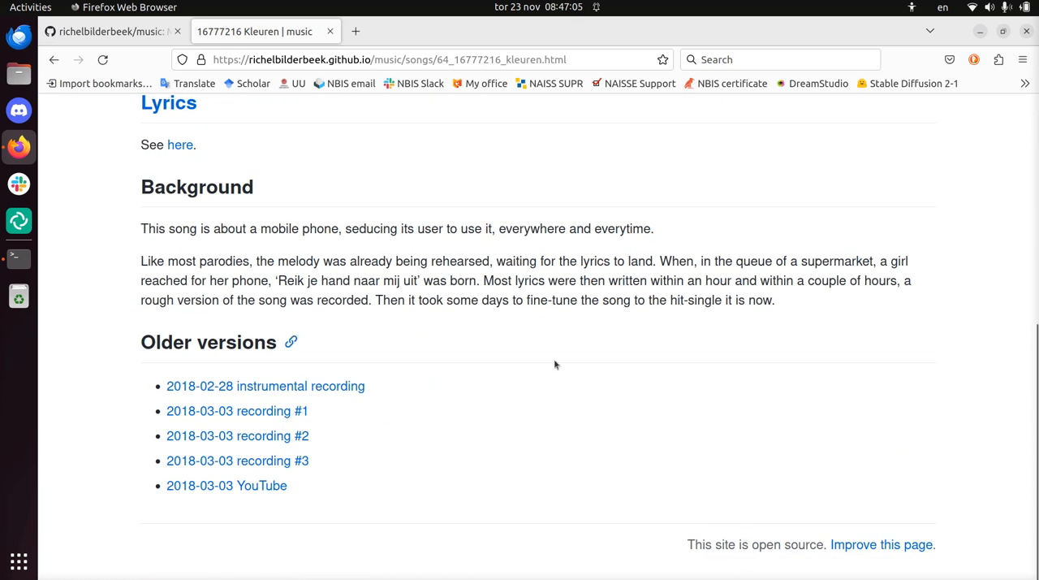
pyautogui.scroll(3)
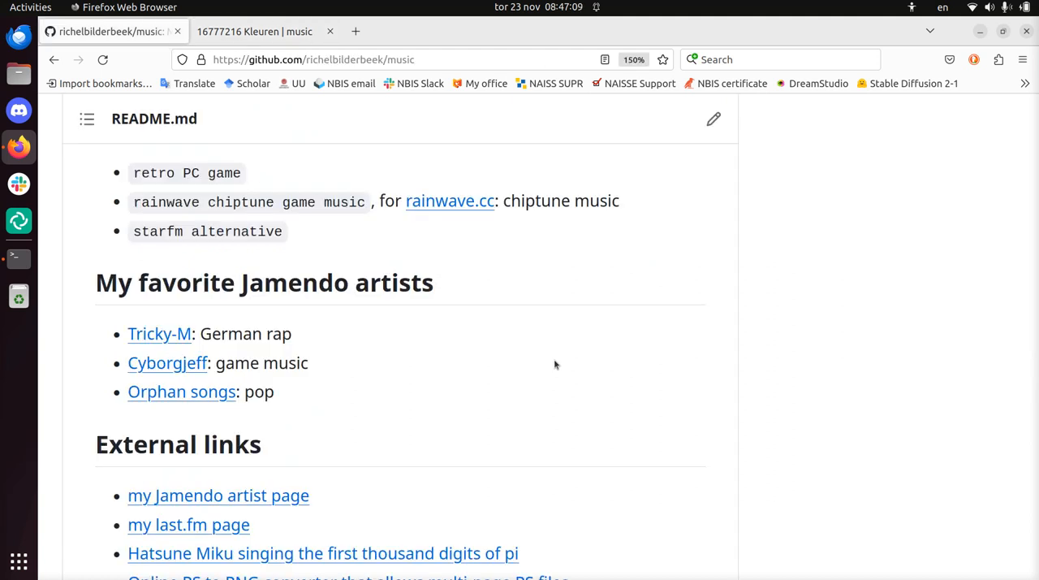
# - Reopen the music site homepage via the repository's About website link
pyautogui.click(253, 31)
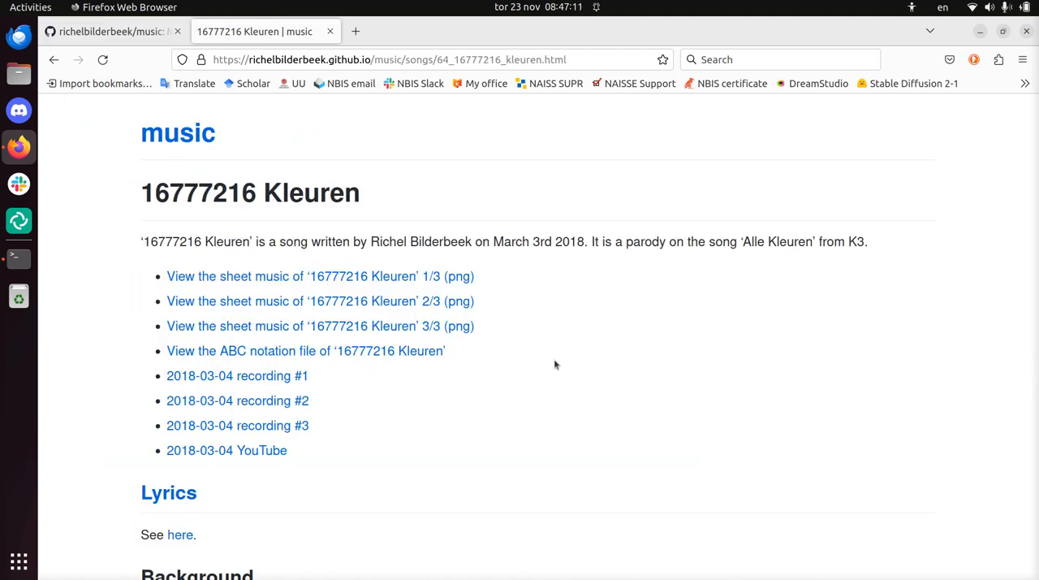
pyautogui.click(111, 31)
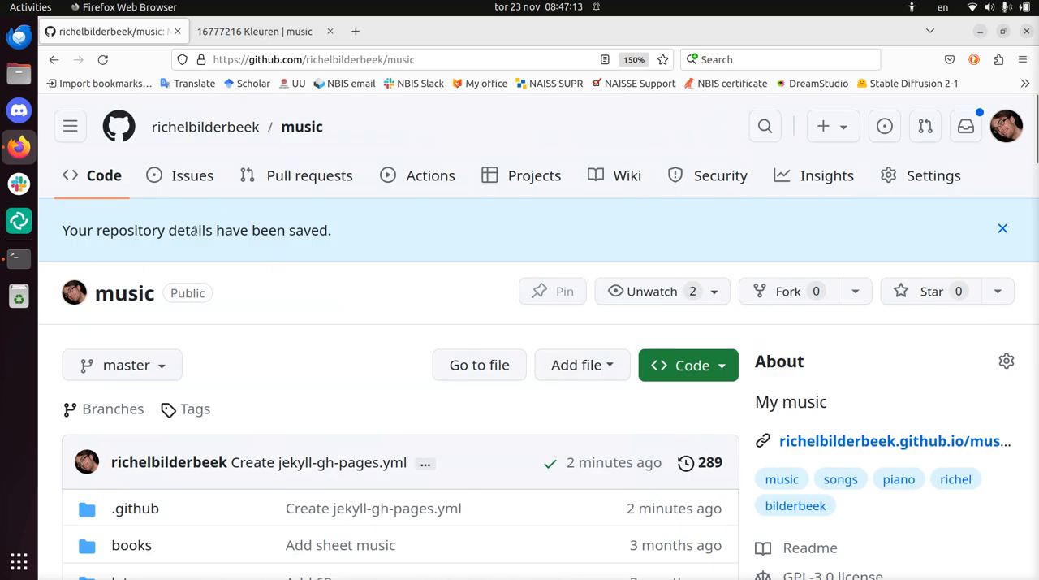
pyautogui.click(893, 441)
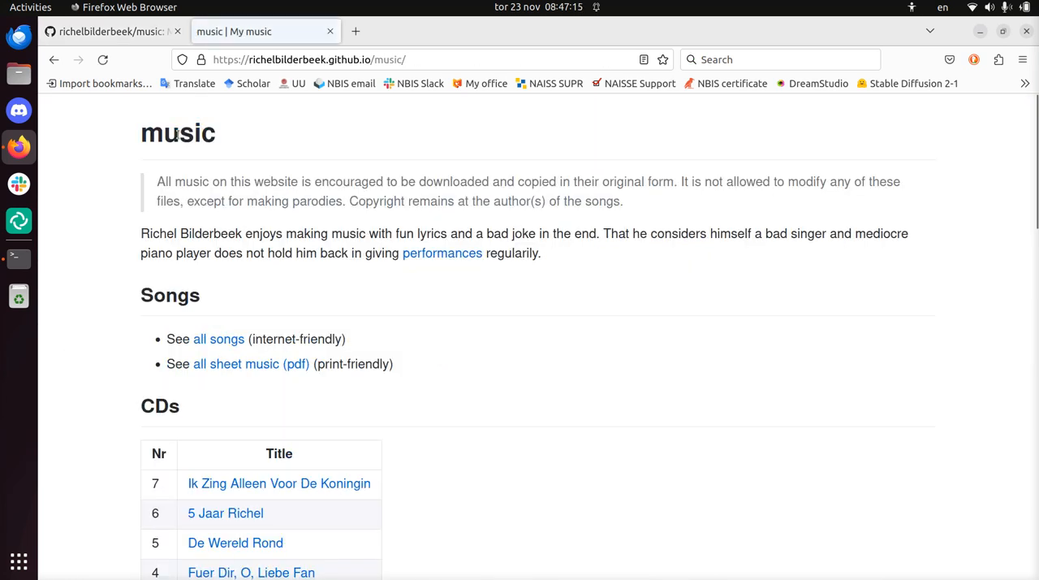